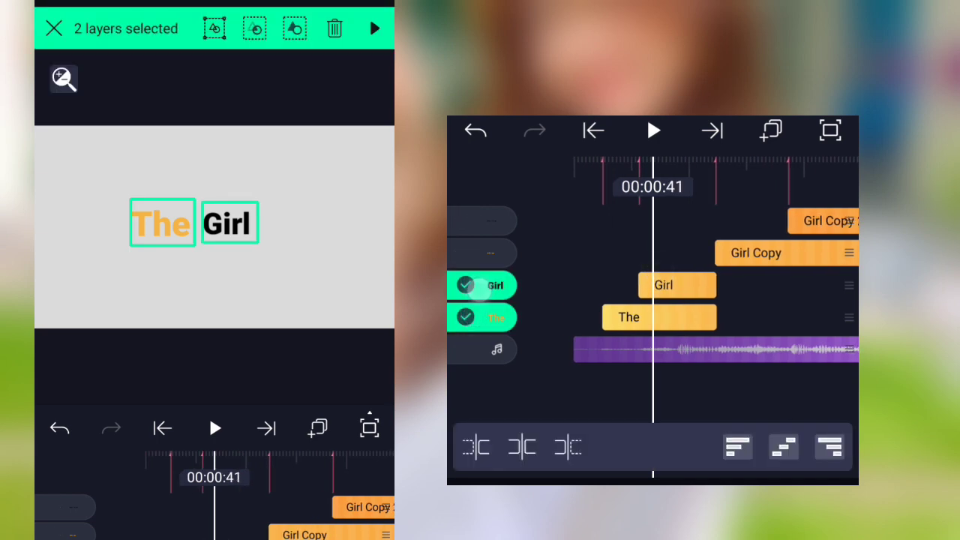
- Delete the selected 'The' and 'Girl' text layers from the project
click(54, 27)
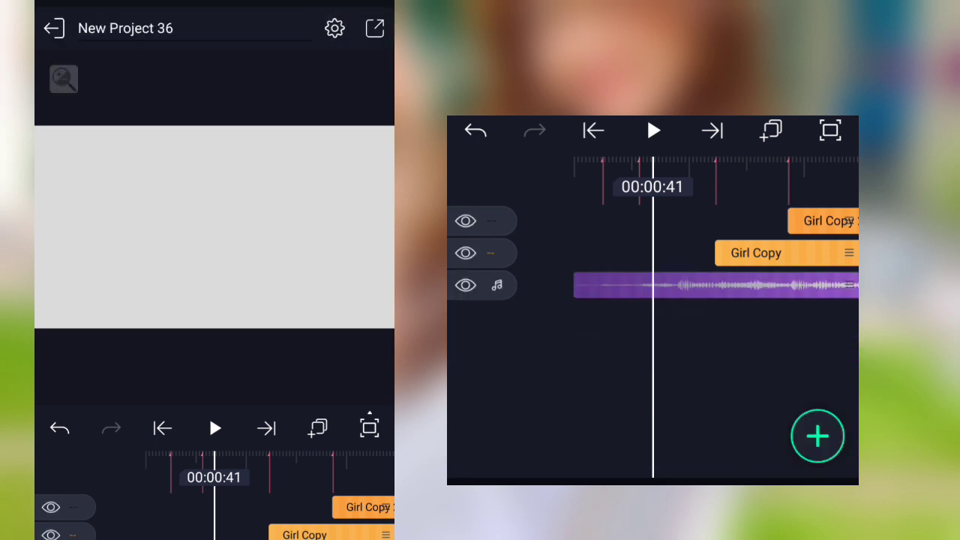
click(711, 129)
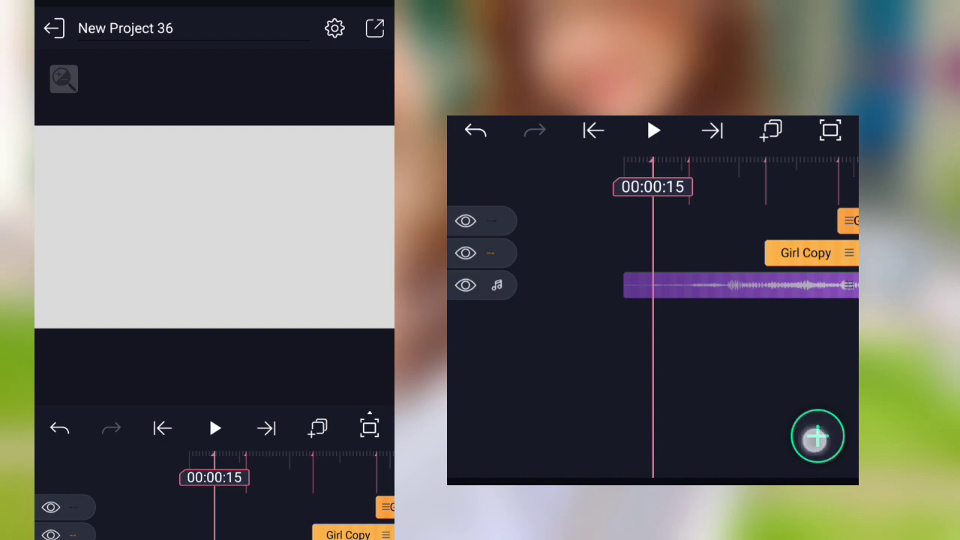
- Add a new text layer starting 'The', coloured orange in the Roboto Black font
click(817, 435)
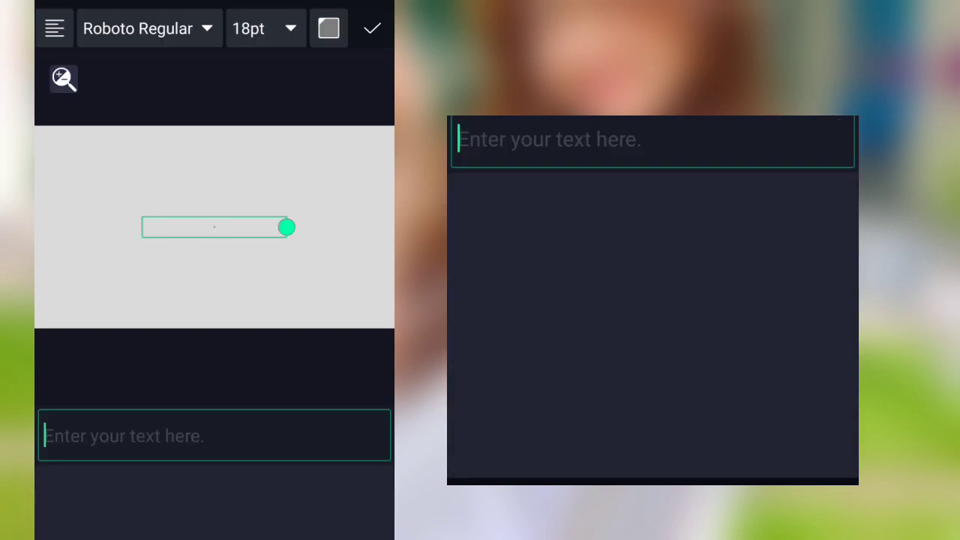
text(T)
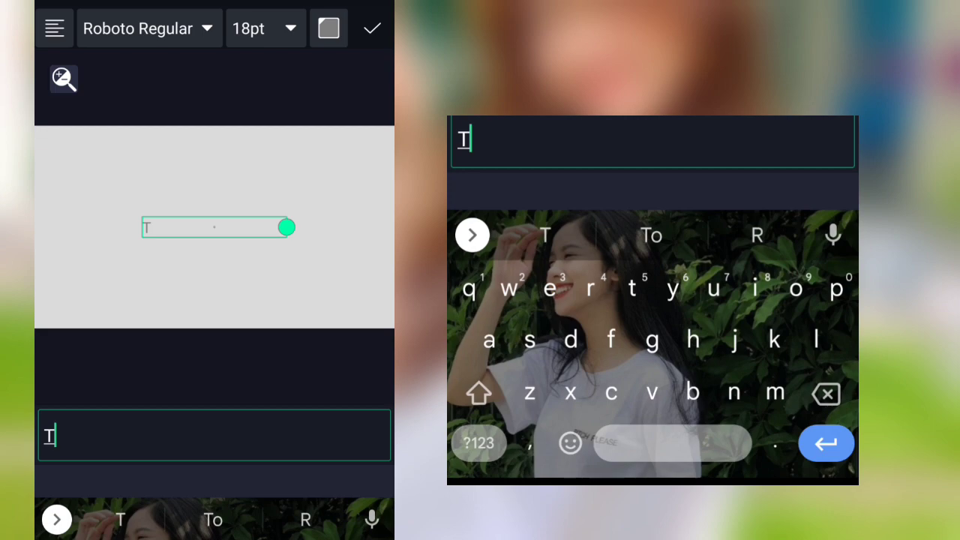
text(he)
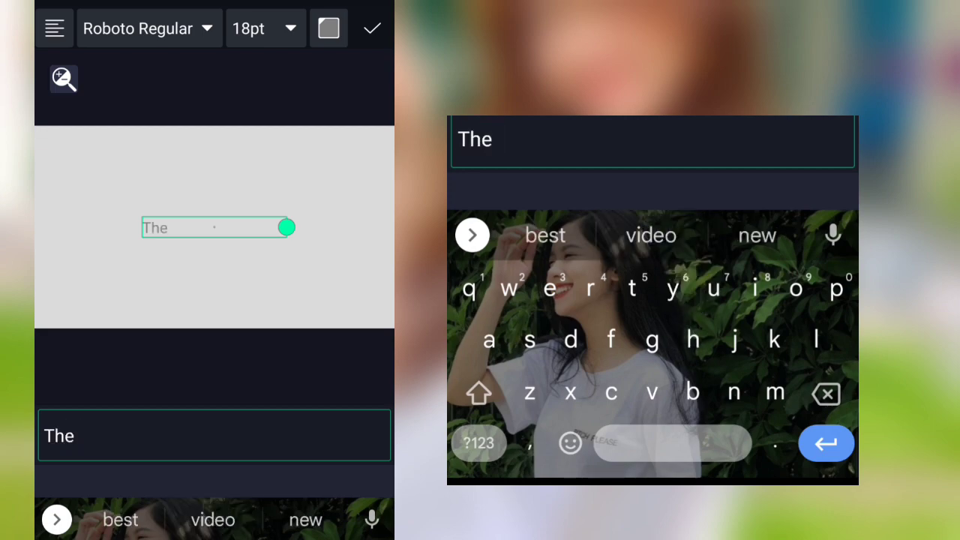
click(327, 27)
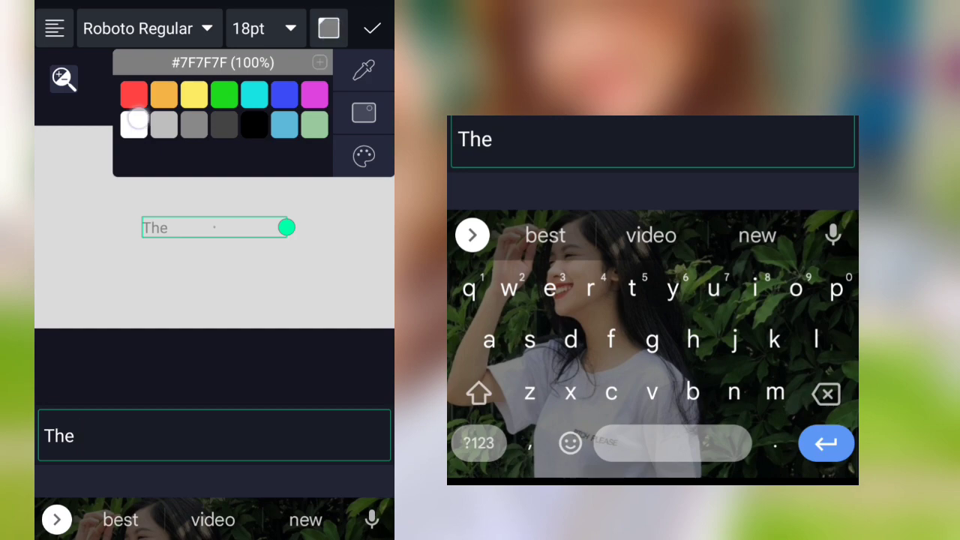
click(163, 93)
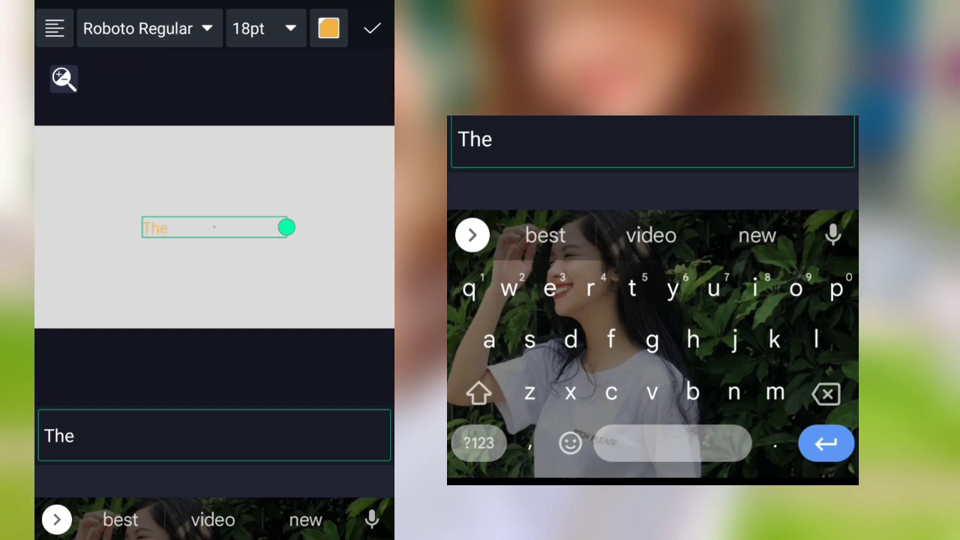
click(138, 27)
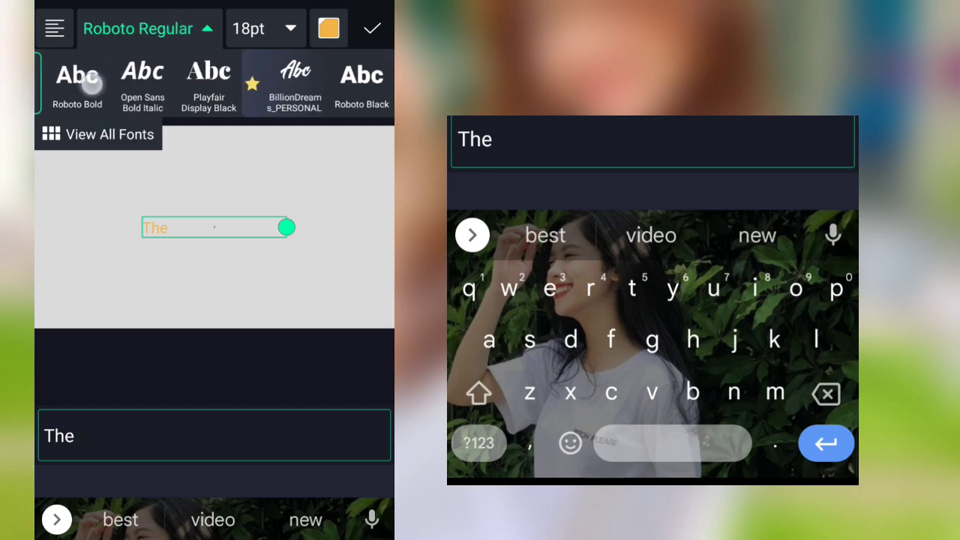
click(363, 83)
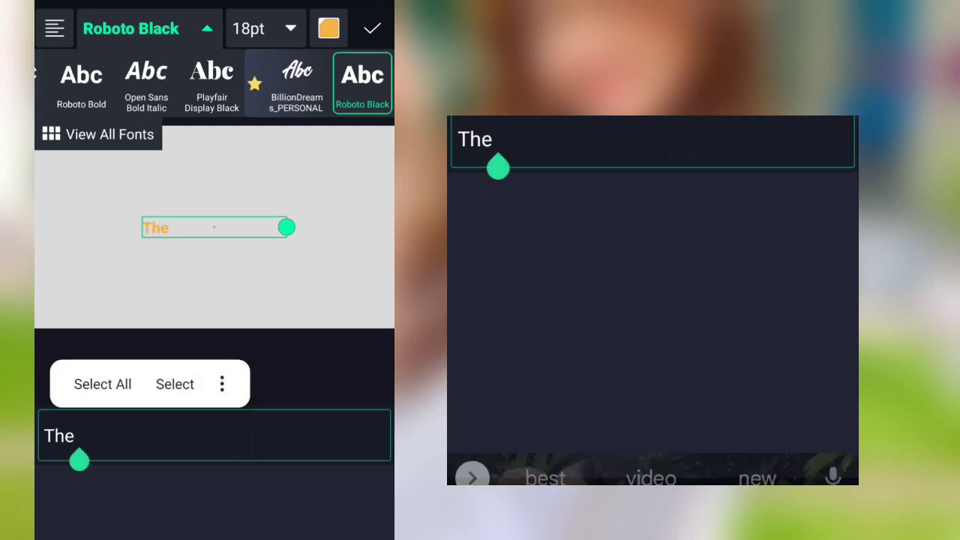
- Finish typing so the layer reads 'The Girls', removing the stray extra letter
text(gi)
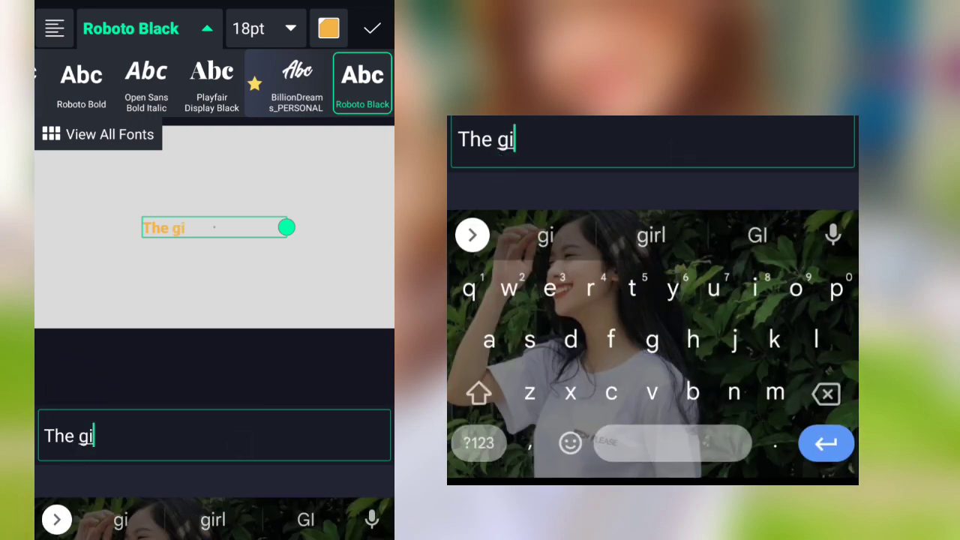
text(rlm)
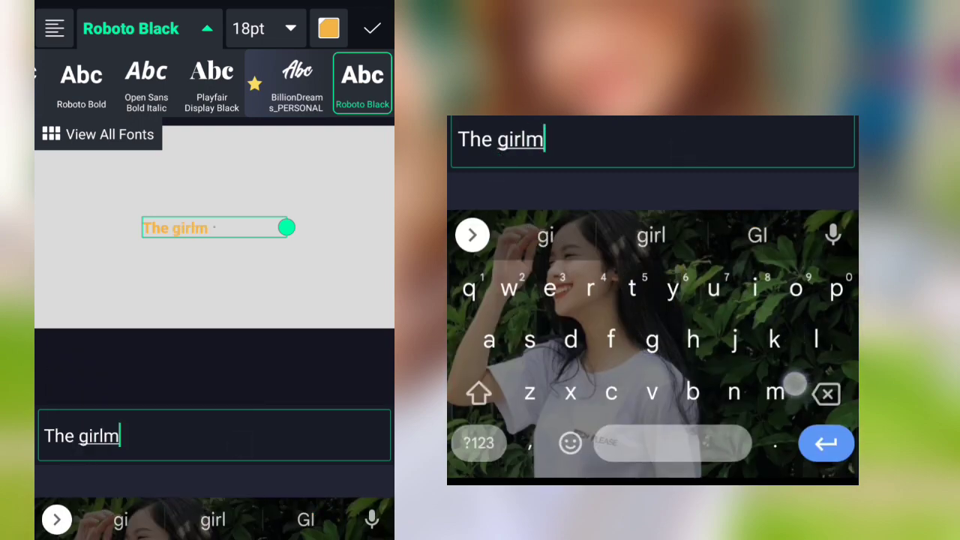
key(Backspace)
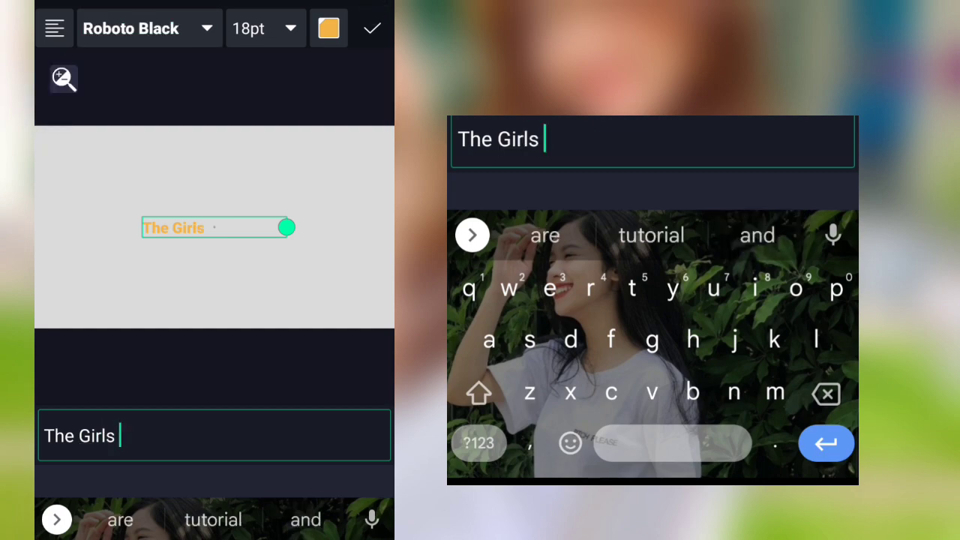
- Confirm 'The Girls' text, then scale it up and shift it right on the canvas
click(372, 27)
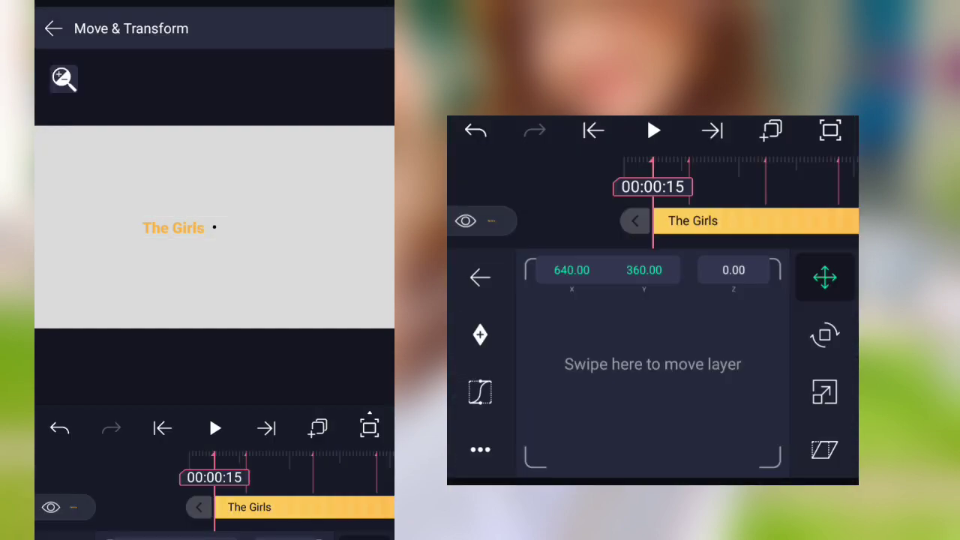
click(824, 391)
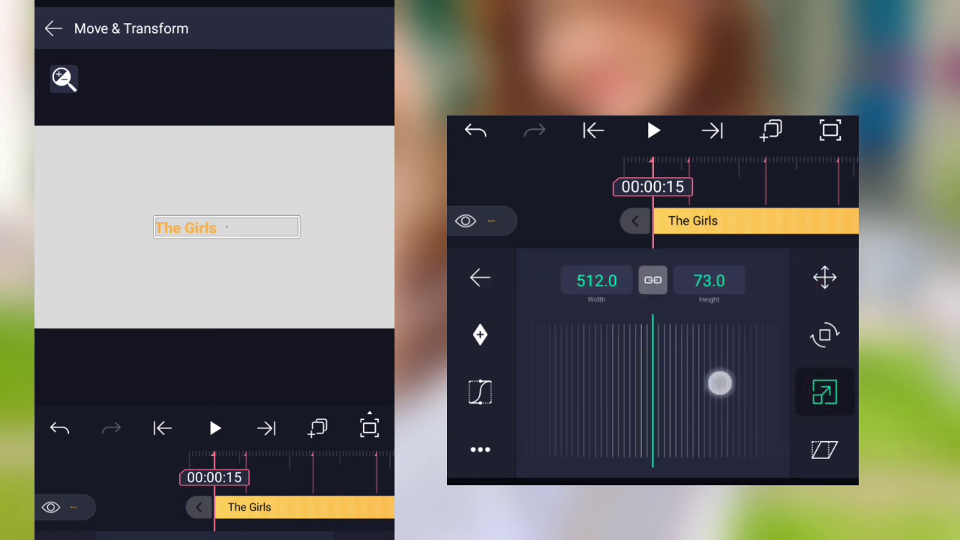
drag(719, 383, 558, 405)
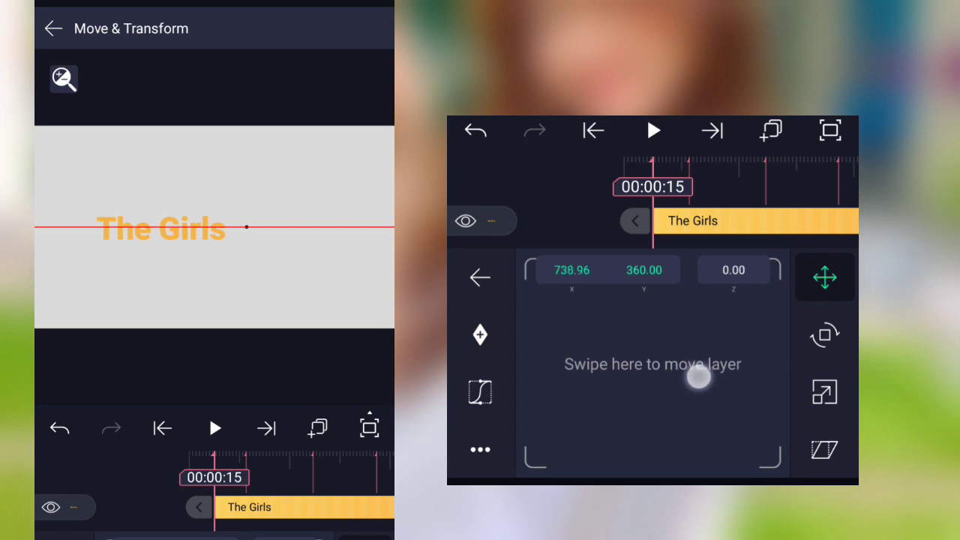
drag(697, 378, 768, 383)
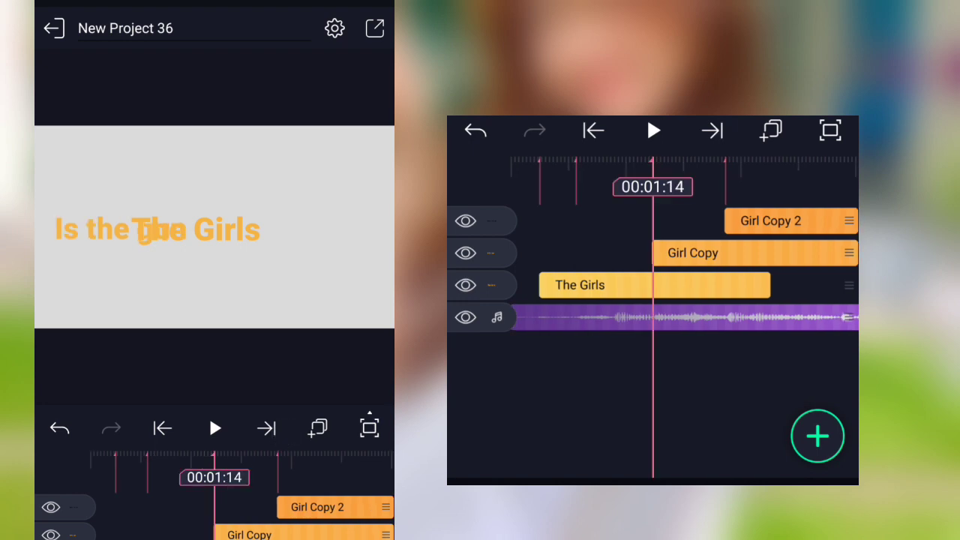
- Remove the old Girl Copy layers and scrub the playhead back to about 35 seconds
click(593, 285)
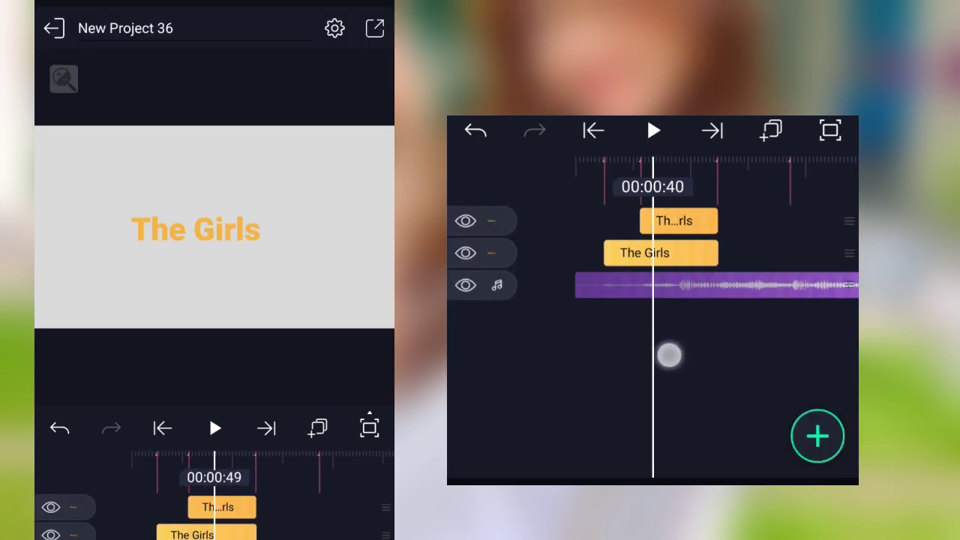
drag(668, 354, 756, 339)
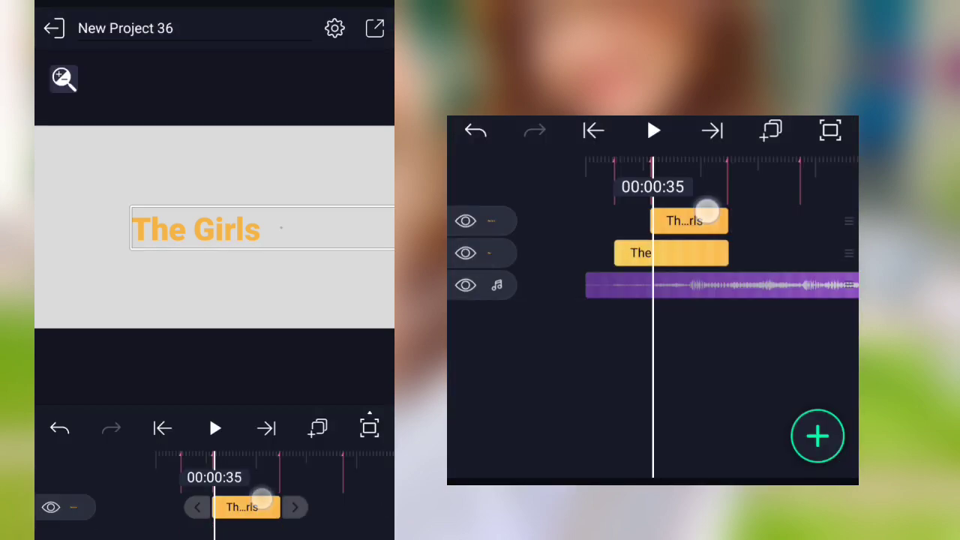
- Move the 'Girls' layer right so it sits beside 'The', then return to the timeline
click(195, 228)
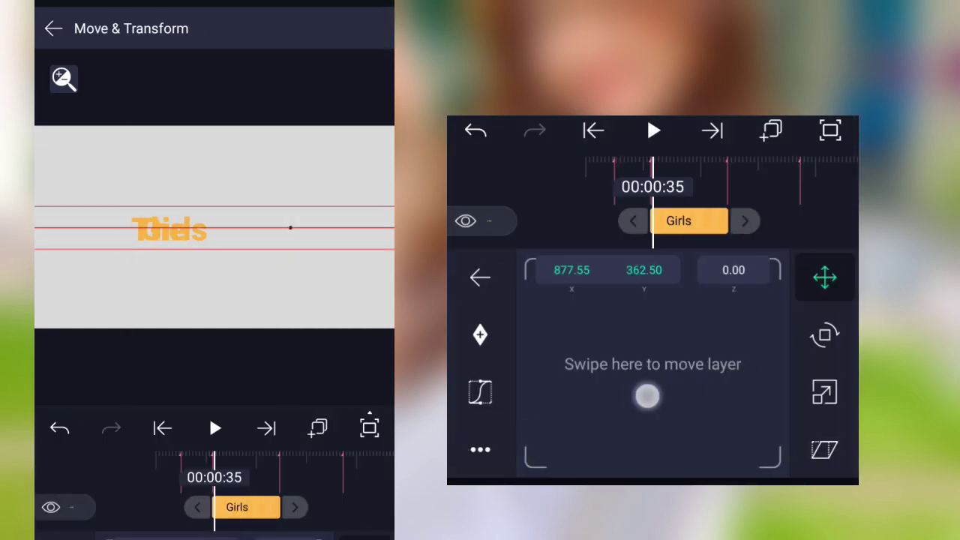
drag(646, 396, 726, 406)
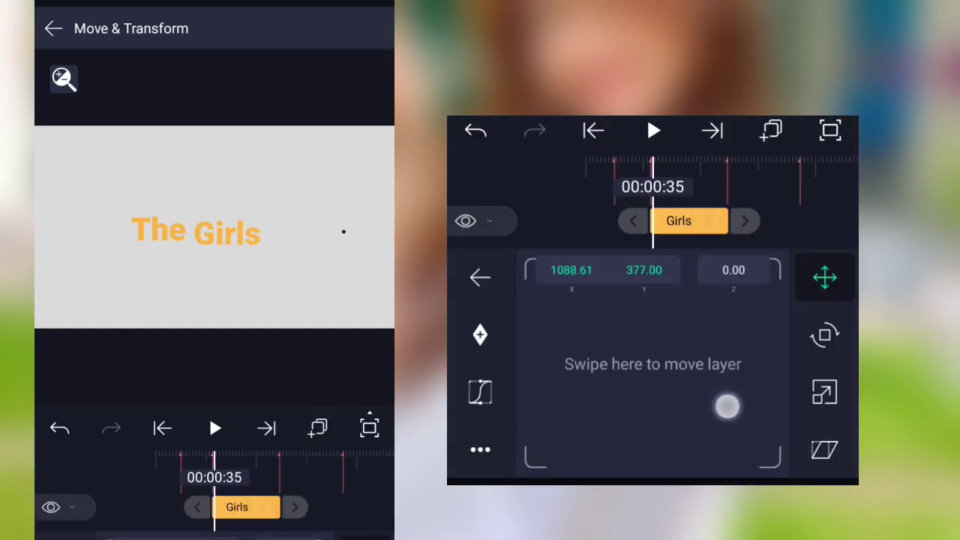
drag(726, 407, 734, 402)
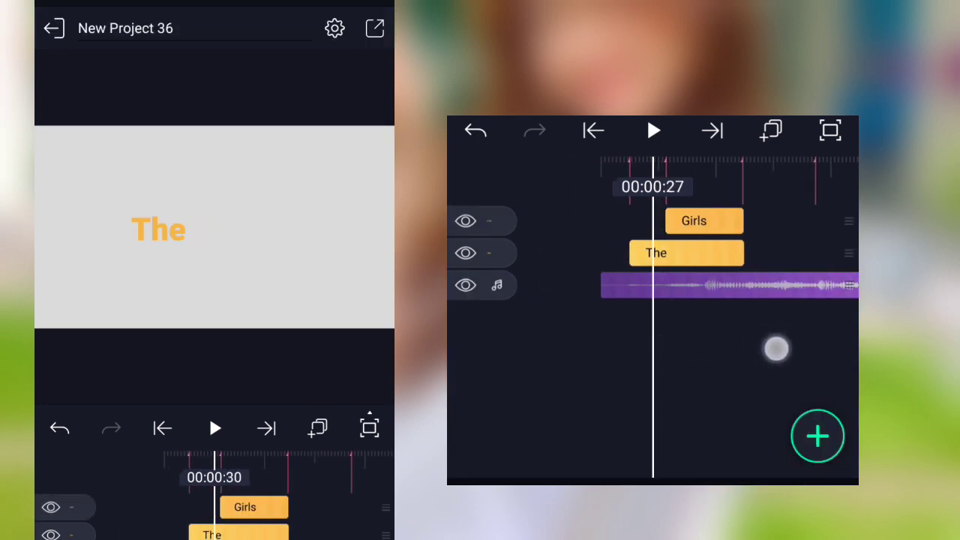
click(686, 252)
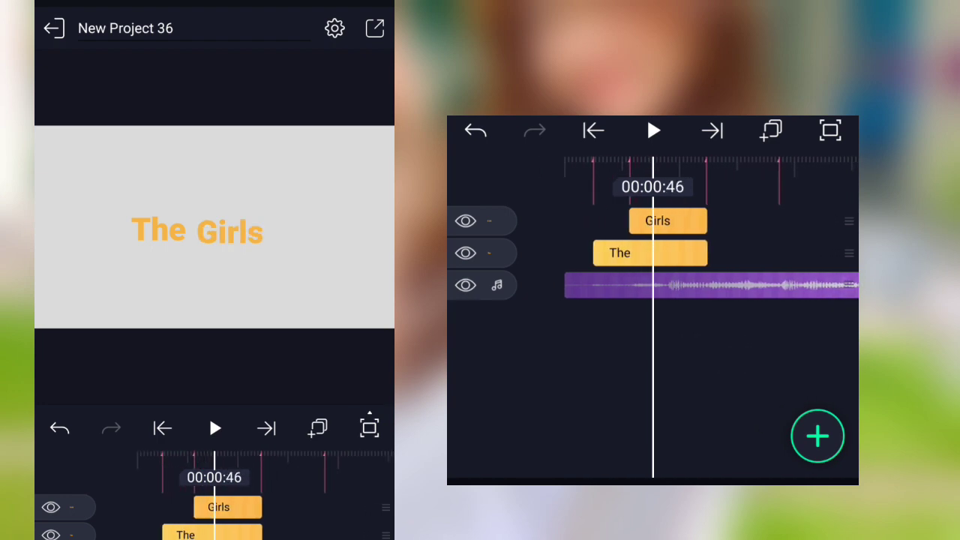
- Change the 'Girls' text colour to black, confirm, and select the 'The' layer
click(668, 220)
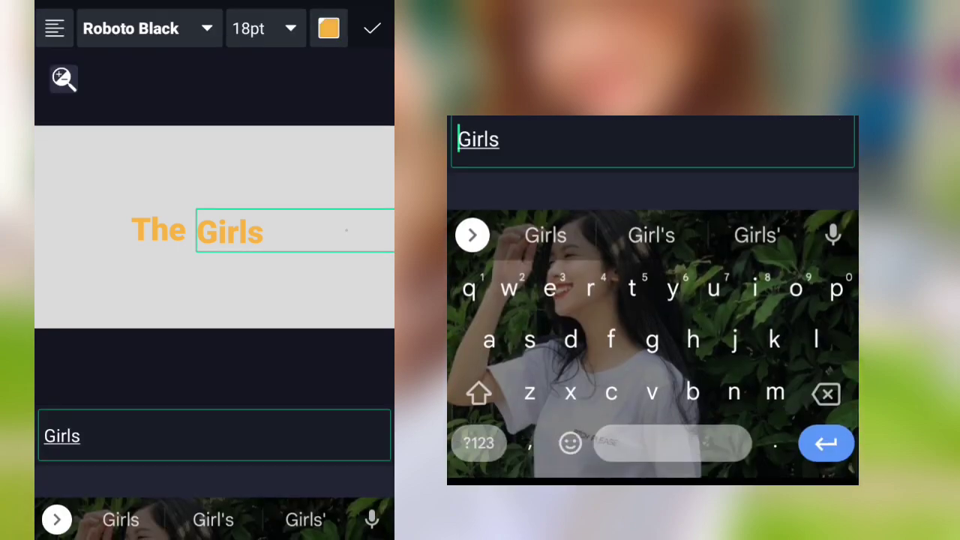
click(327, 27)
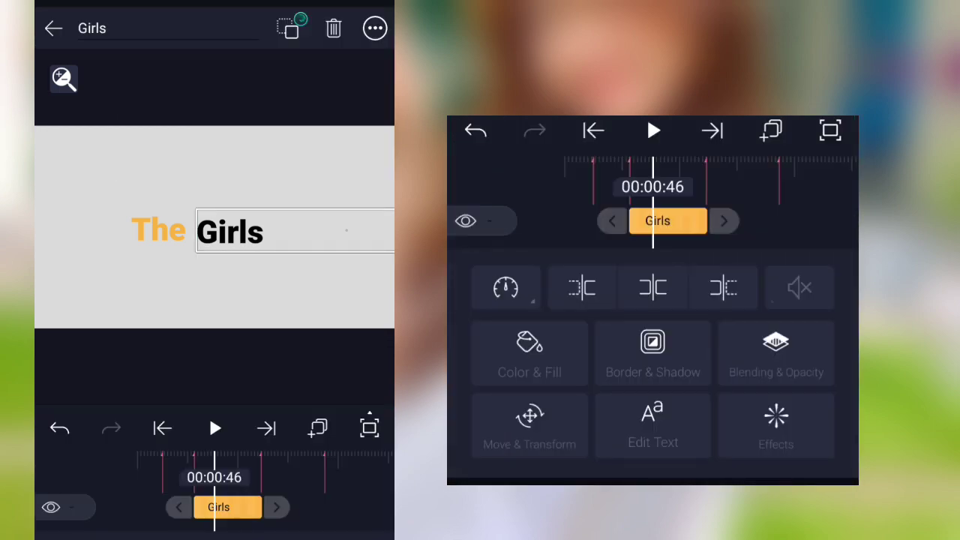
click(528, 426)
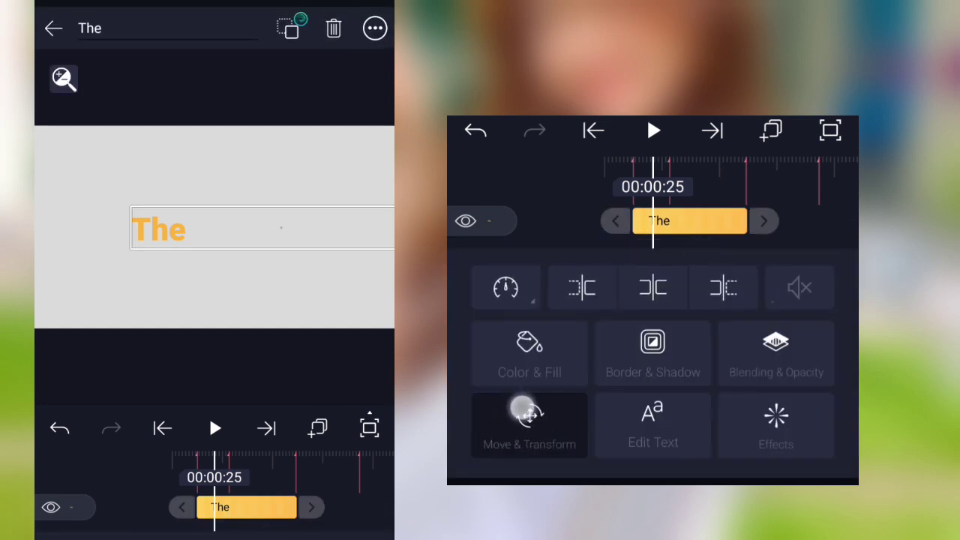
- Keyframe 'The' to start above the canvas so it drops in, then switch to 'Girls'
click(528, 423)
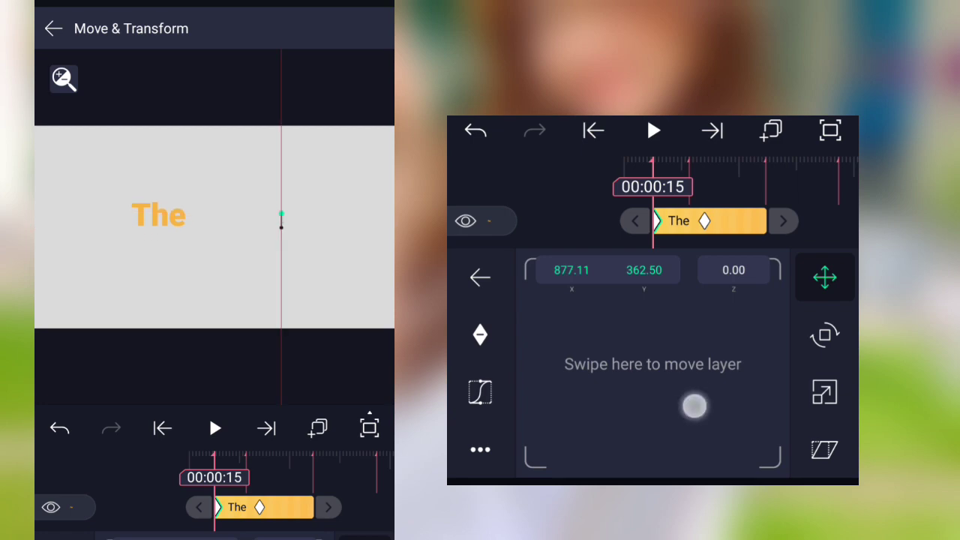
drag(693, 406, 713, 348)
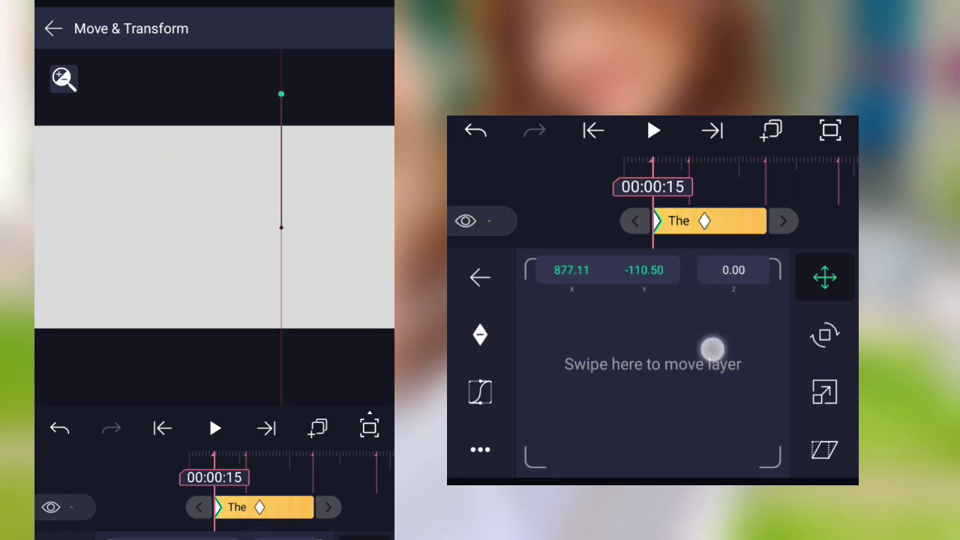
drag(713, 352, 712, 348)
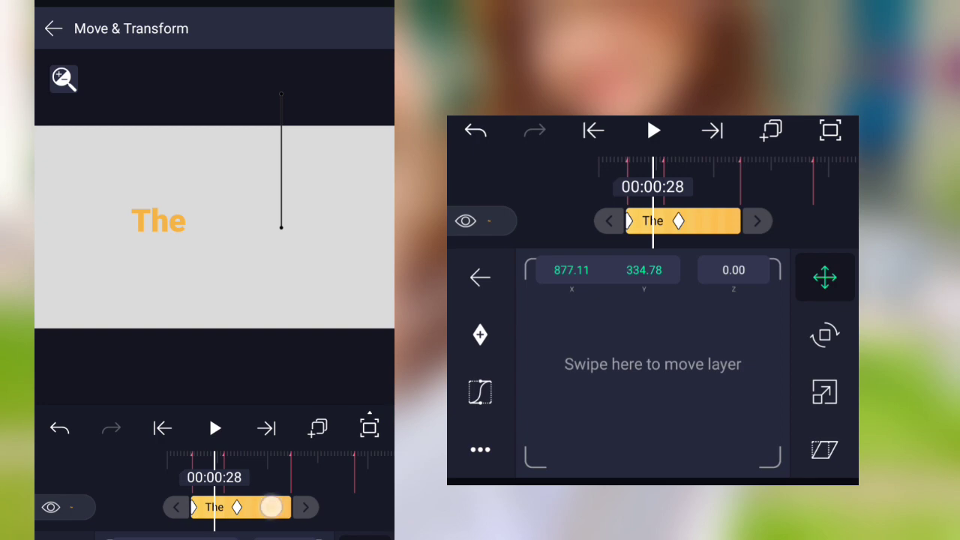
click(54, 27)
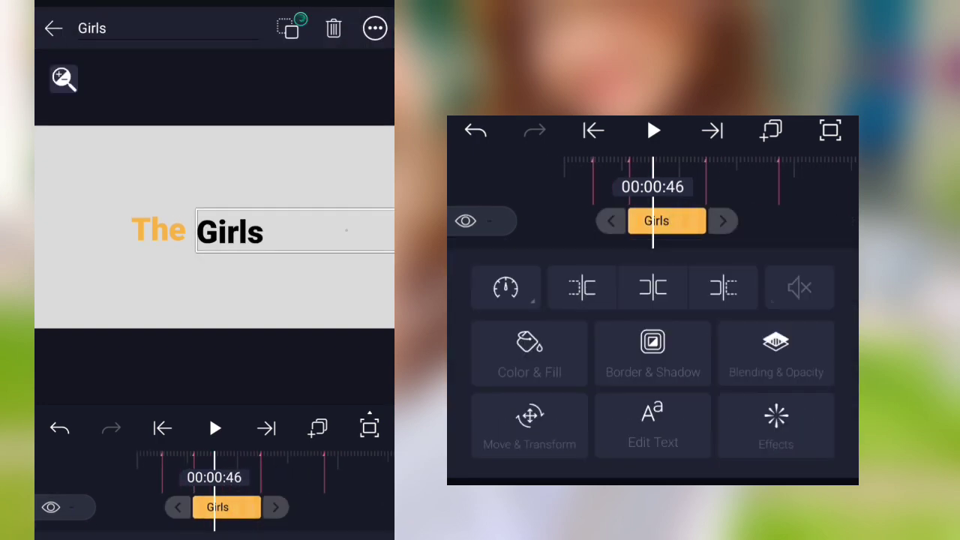
- Keyframe a raised start position for 'Girls' so it moves into place beside 'The'
click(528, 426)
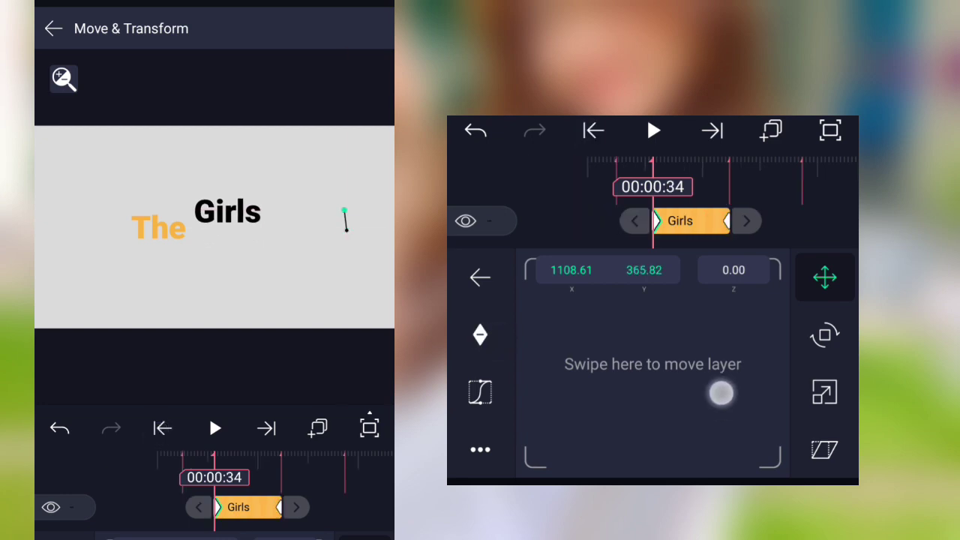
drag(722, 393, 726, 313)
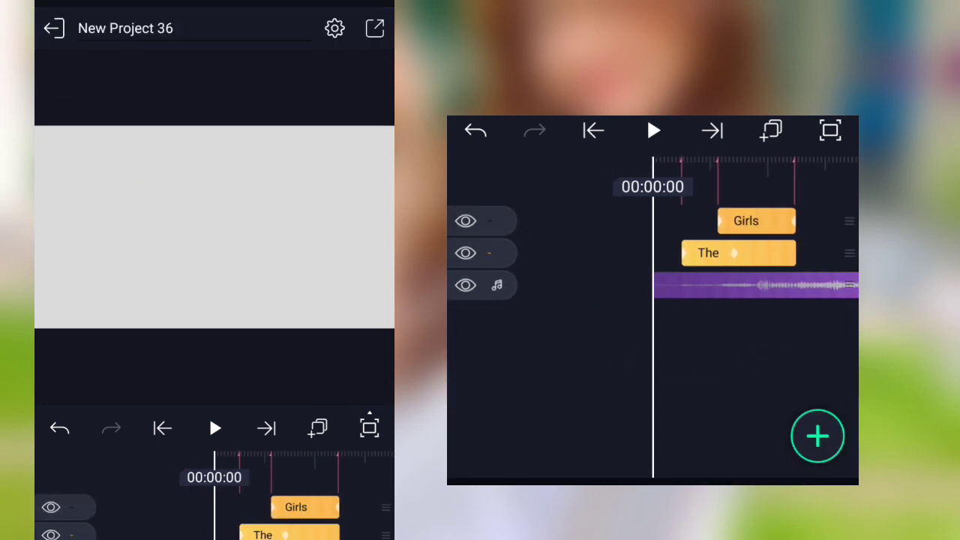
click(654, 129)
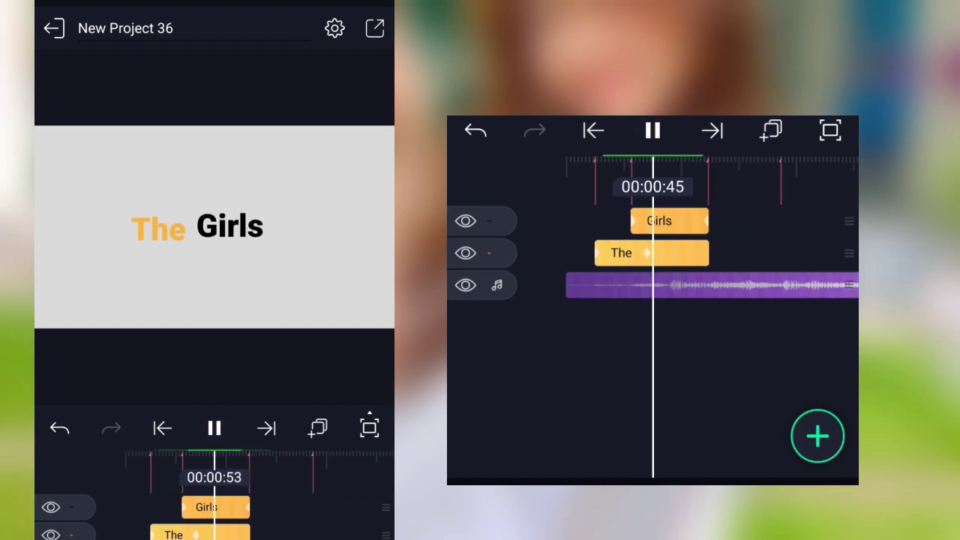
click(651, 129)
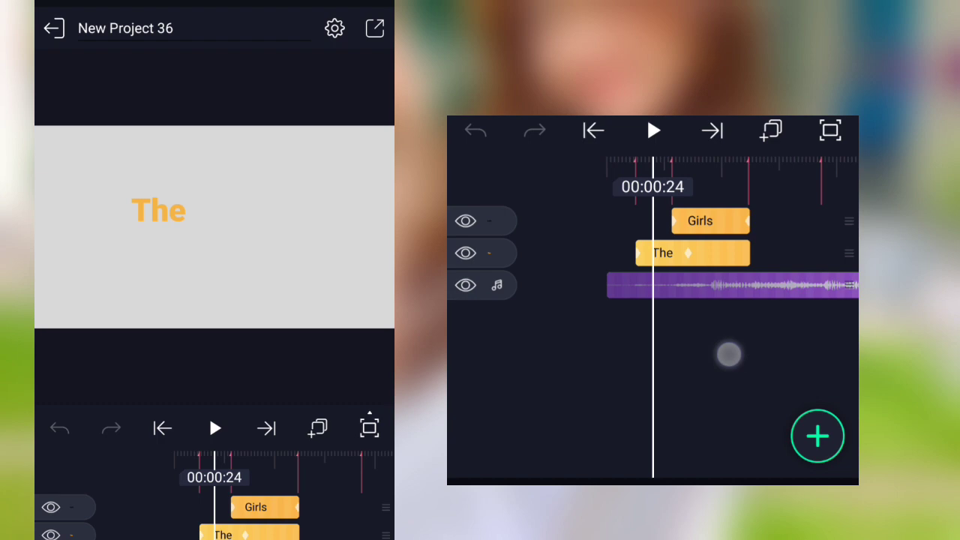
- Select the 'The' layer and bring up the effect search
click(661, 252)
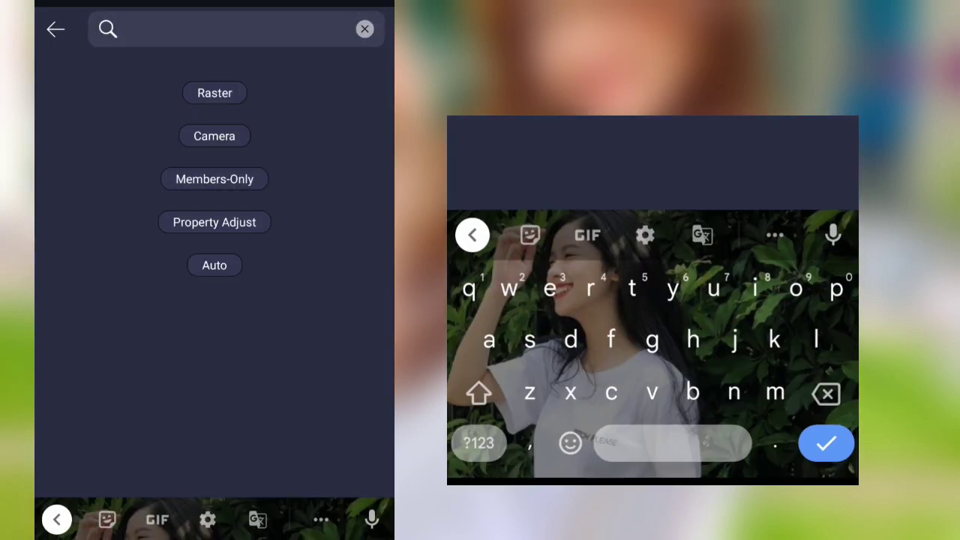
- Add a Swing effect to 'The' with Angle 1 at -6.0° and Angle 2 at 6.0°
text(s)
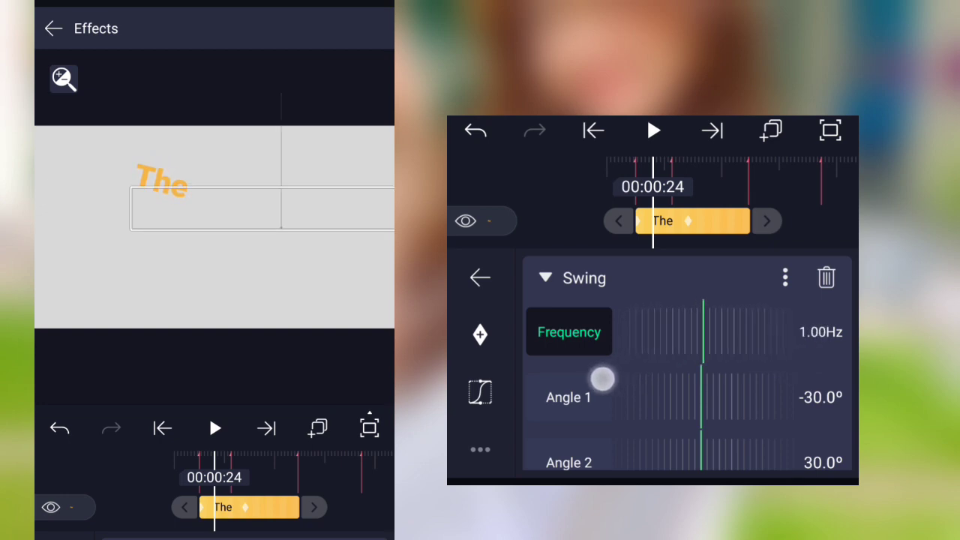
drag(603, 378, 558, 390)
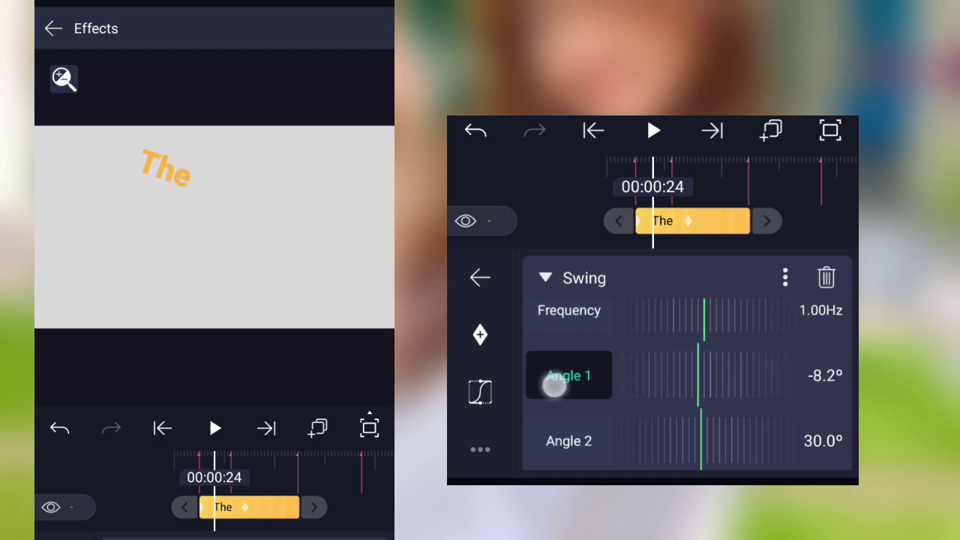
drag(570, 375, 681, 390)
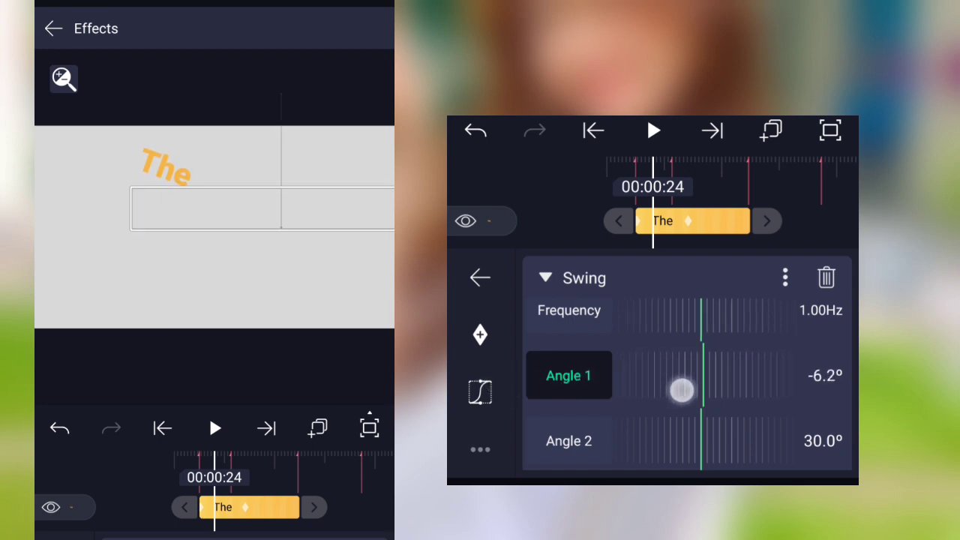
drag(681, 390, 703, 390)
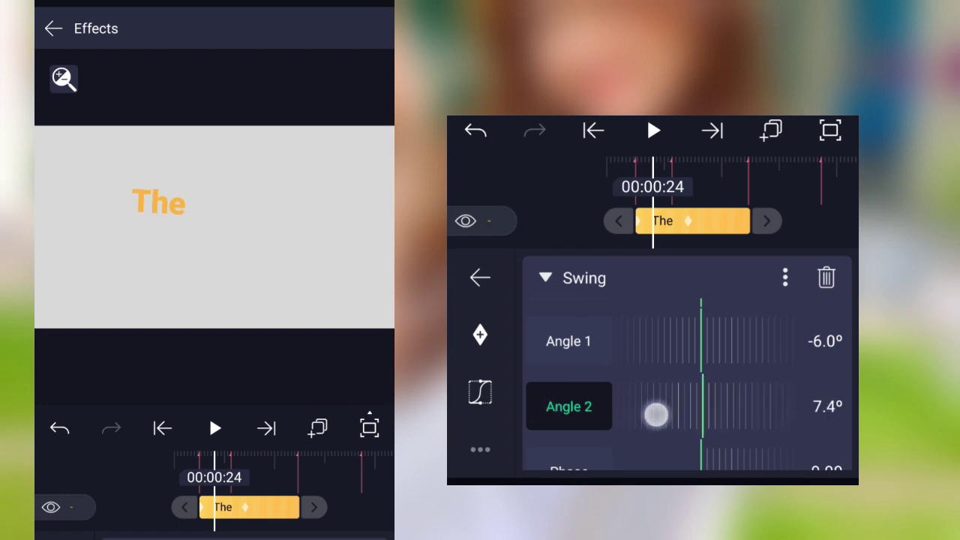
drag(656, 414, 734, 425)
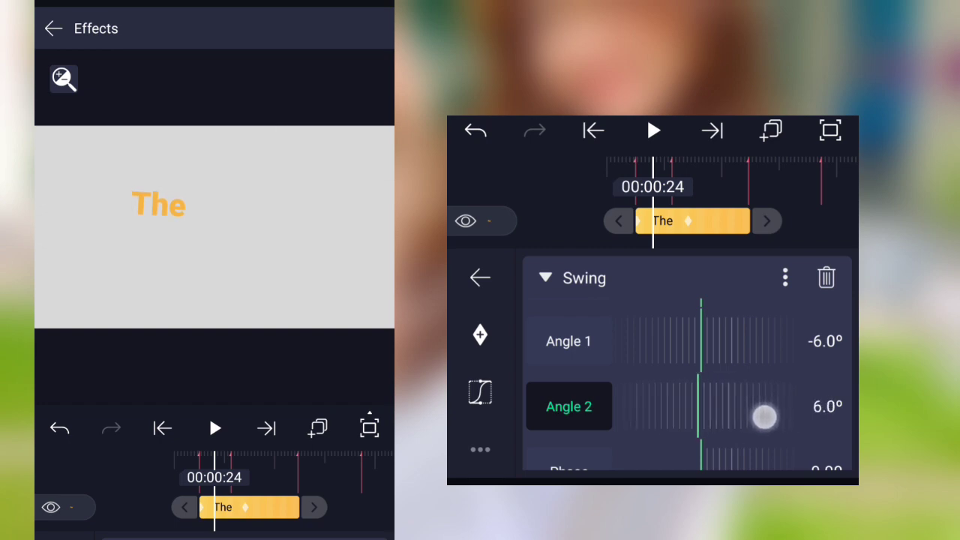
click(546, 277)
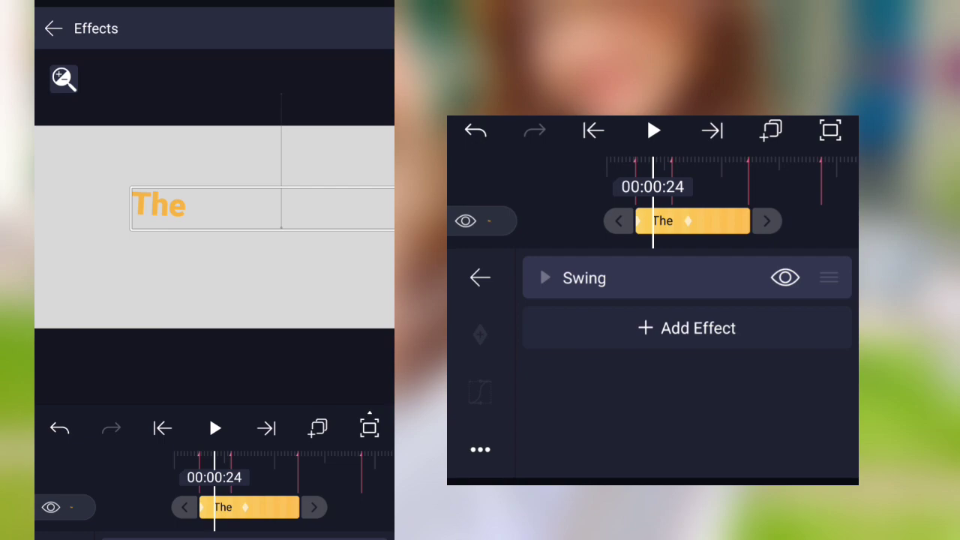
- Add an Oscillate effect to 'The' and set its angle to about 87°
click(687, 327)
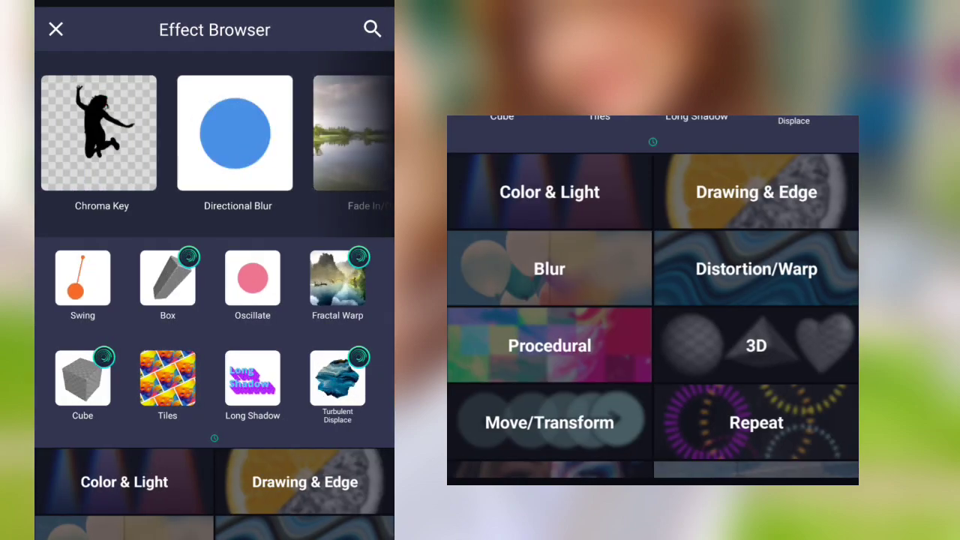
click(55, 29)
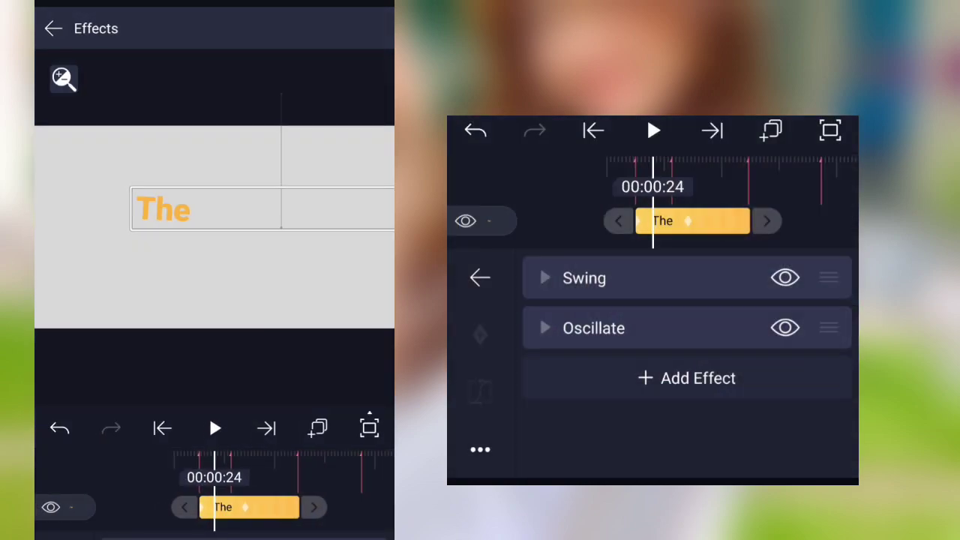
click(594, 327)
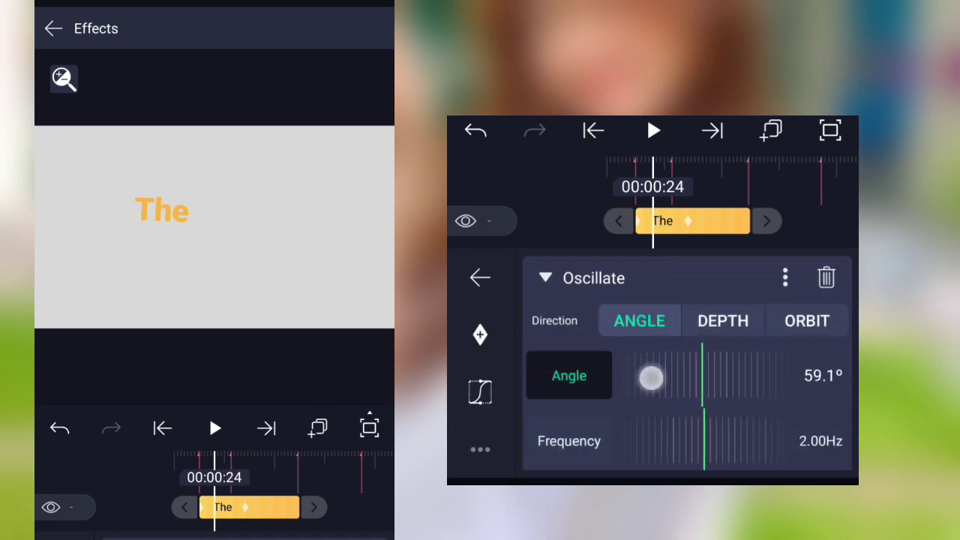
drag(651, 378, 702, 378)
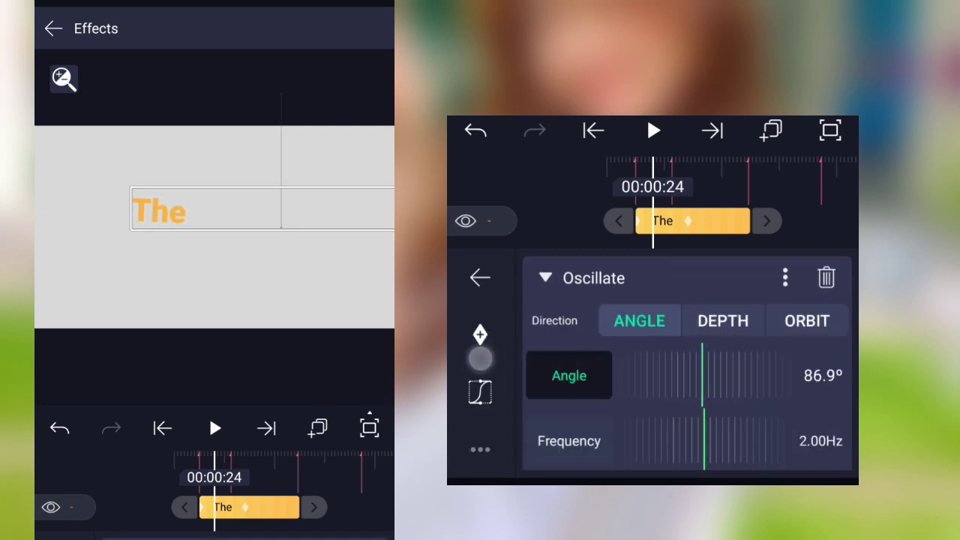
drag(705, 367, 672, 408)
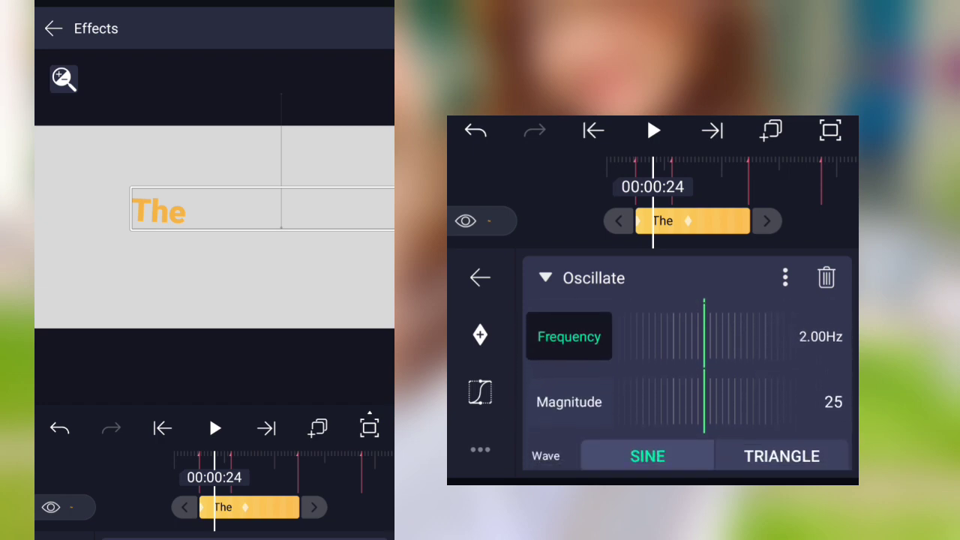
- Keyframe the Oscillate magnitude so it falls from 90 through 47 to 5 over time
click(568, 402)
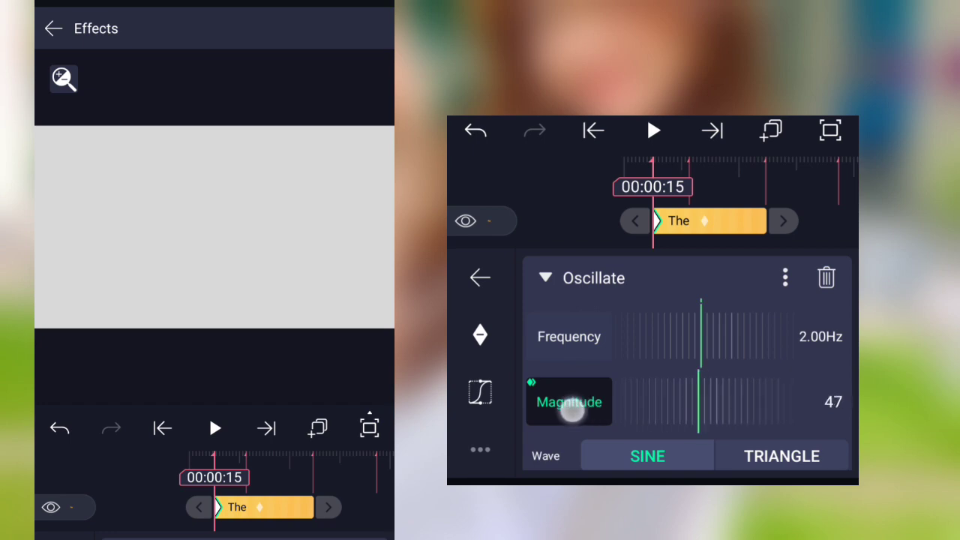
drag(572, 411, 528, 402)
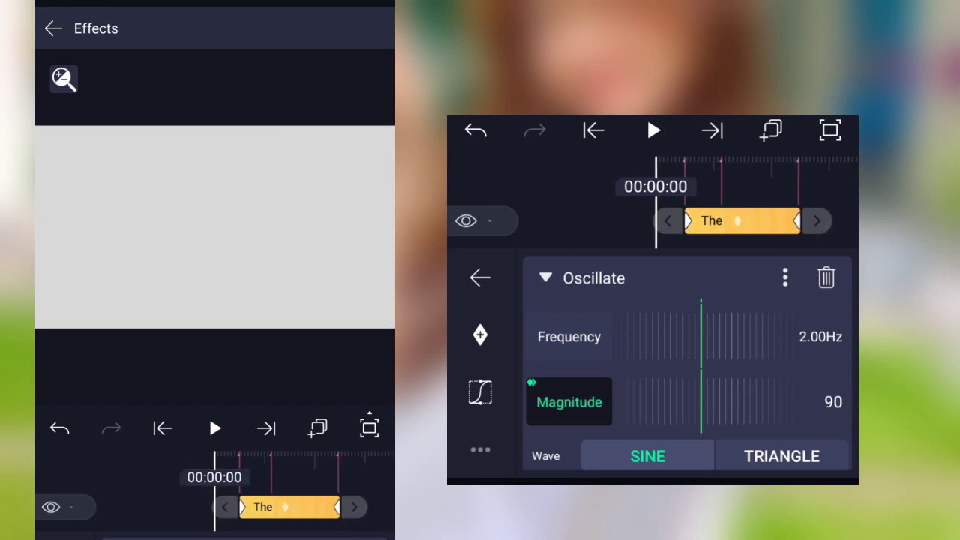
click(654, 129)
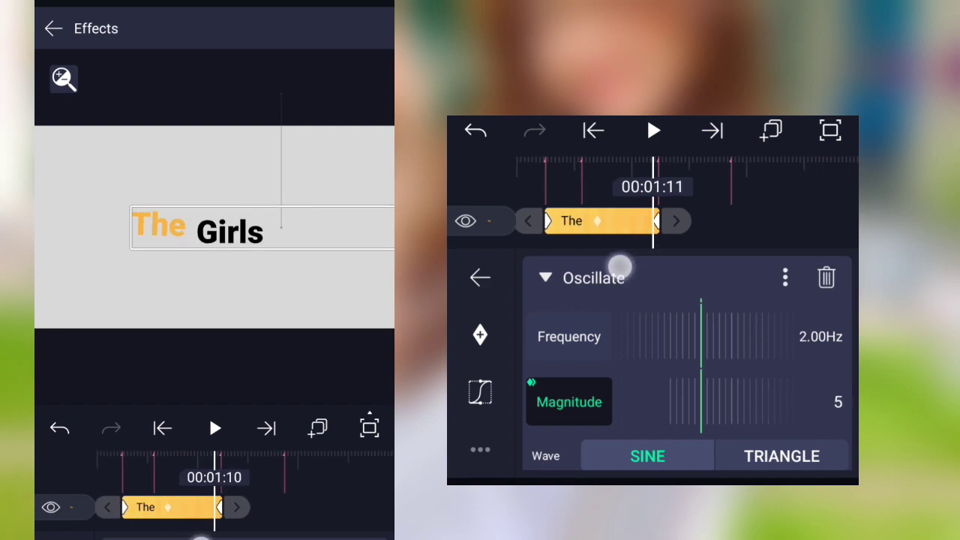
- Add Exposure / Gamma with raised exposure and a Long Shadow effect to 'The'
click(480, 275)
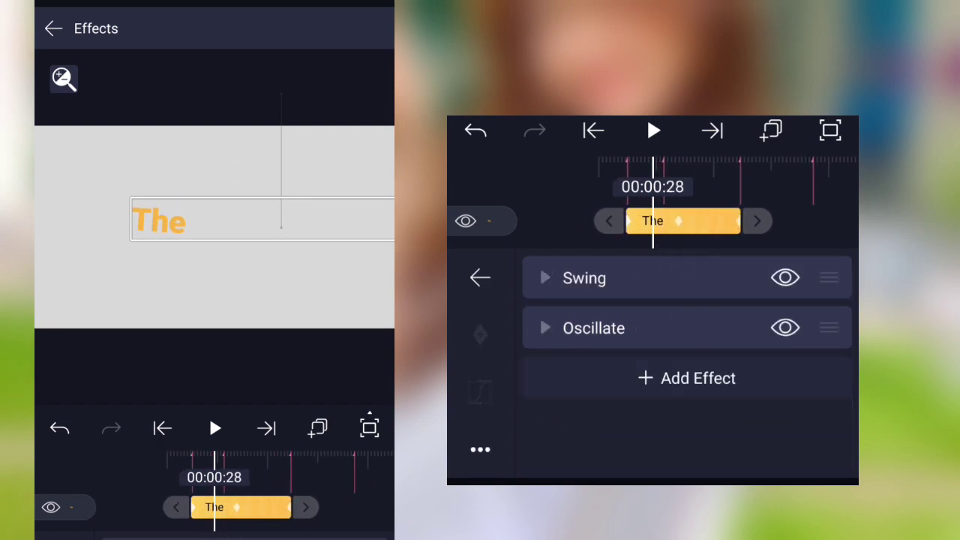
click(687, 378)
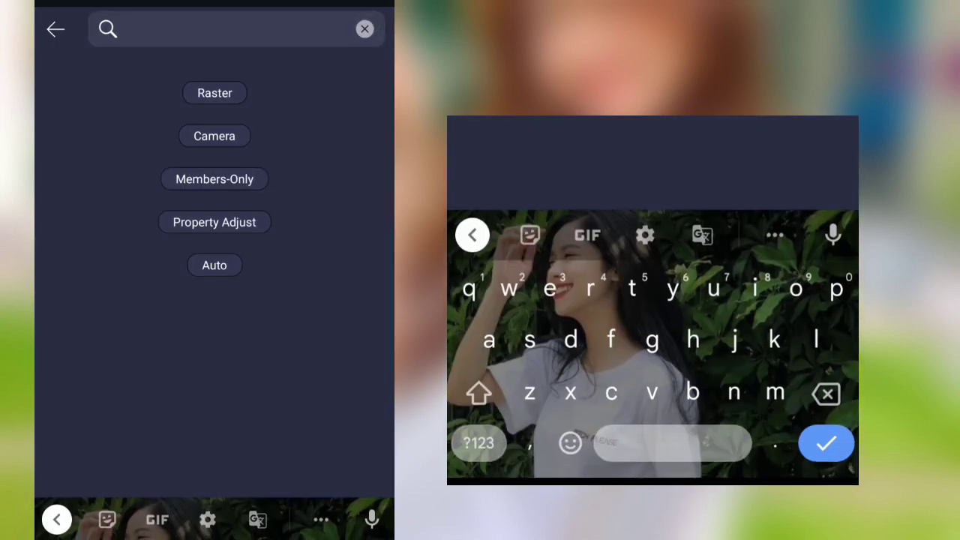
text(e)
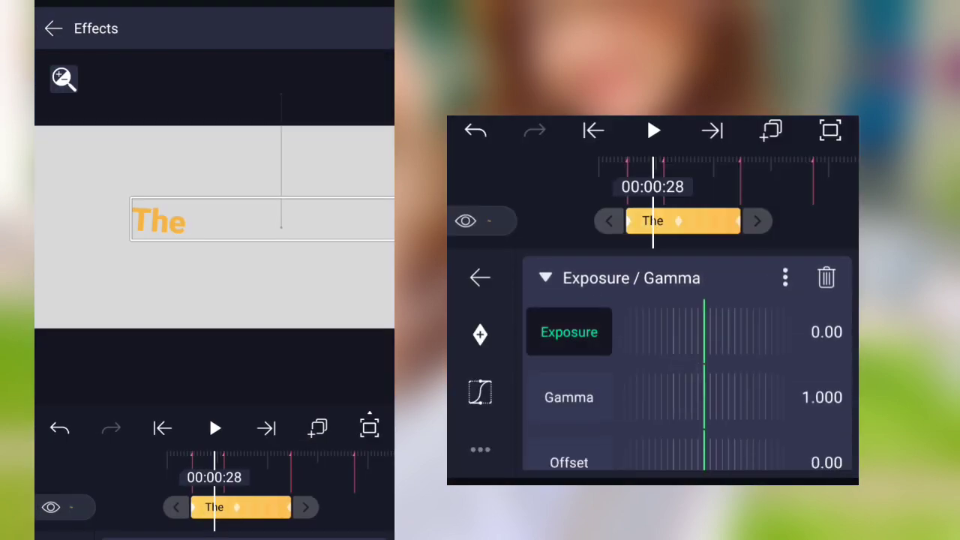
drag(703, 333, 666, 353)
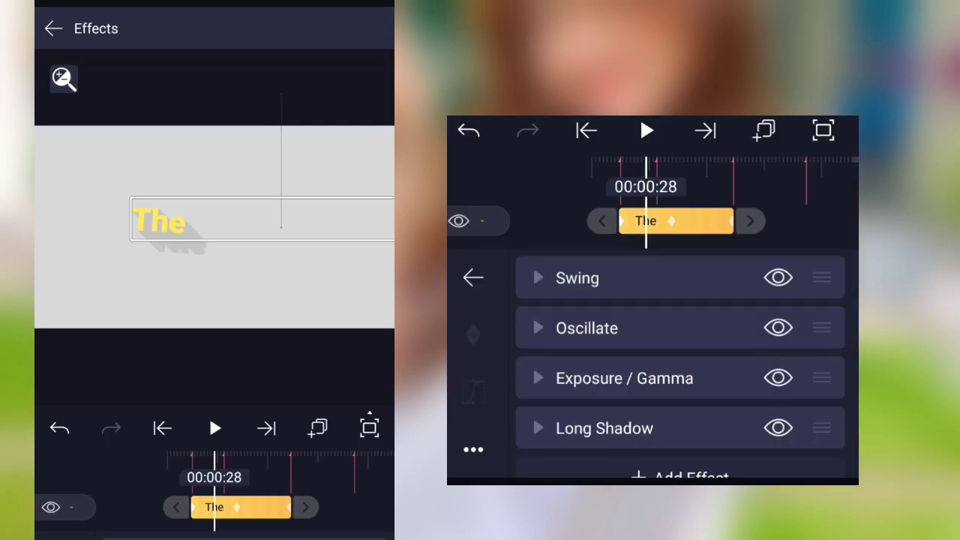
- Shorten the Long Shadow on 'The' to size 0.015 and return to the timeline
click(604, 427)
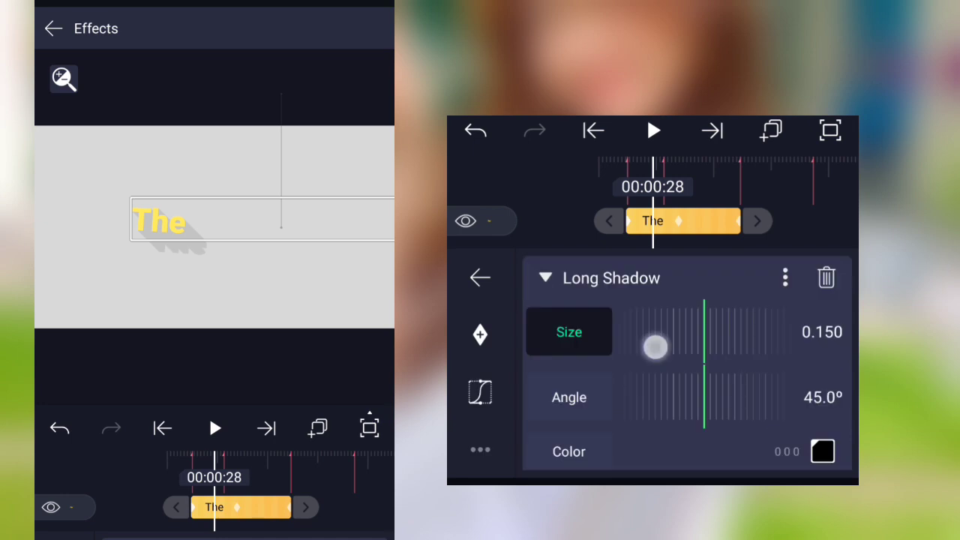
drag(656, 346, 642, 357)
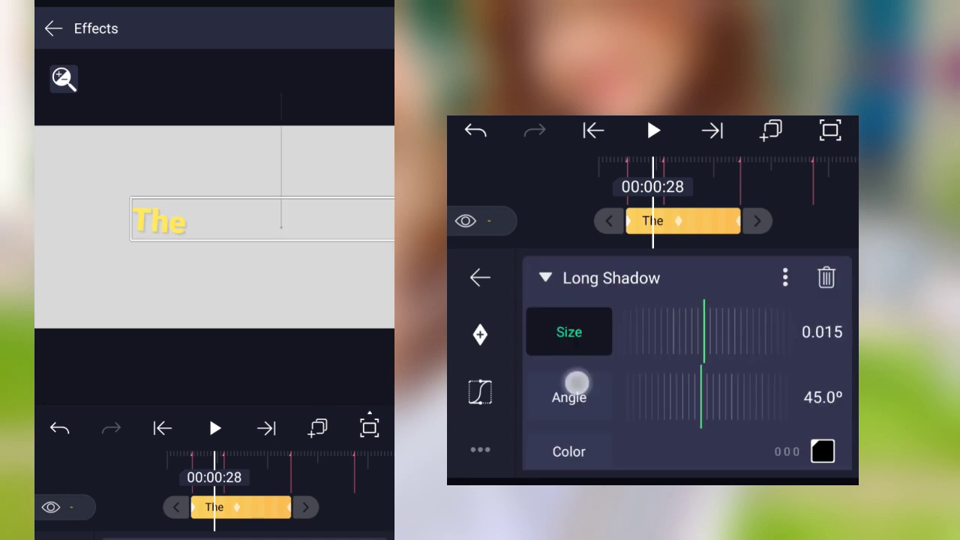
scroll(down, 3)
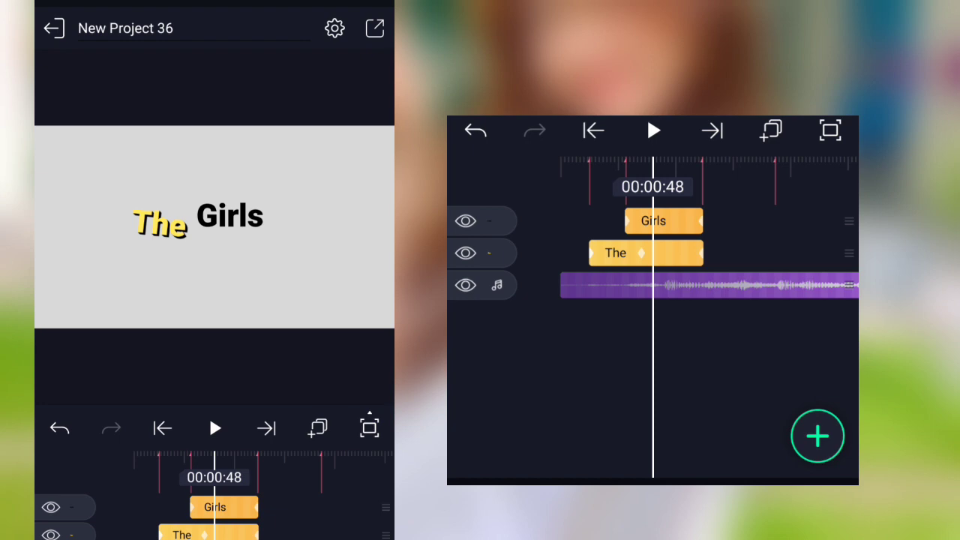
- Paste the copied effects onto 'Girls', hide its Long Shadow, and return to the timeline
click(663, 221)
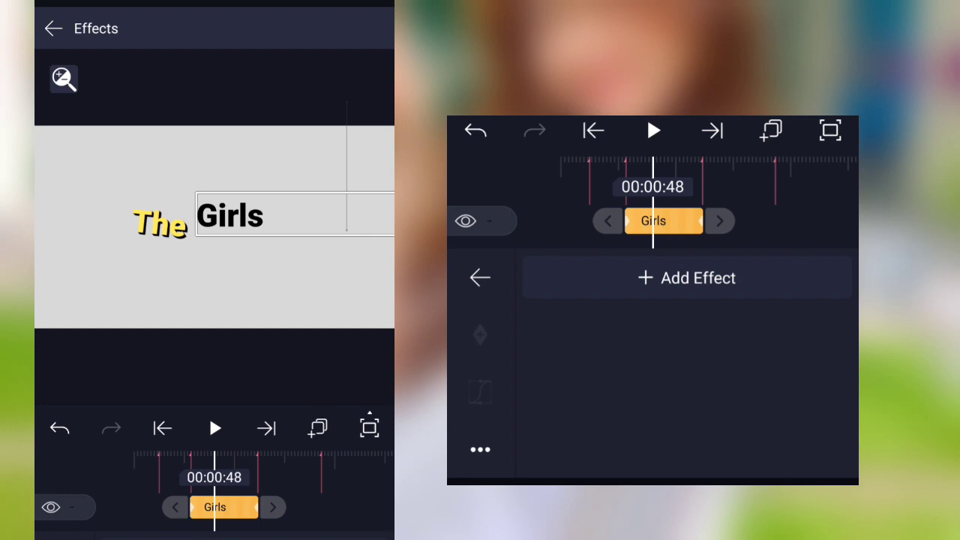
click(480, 449)
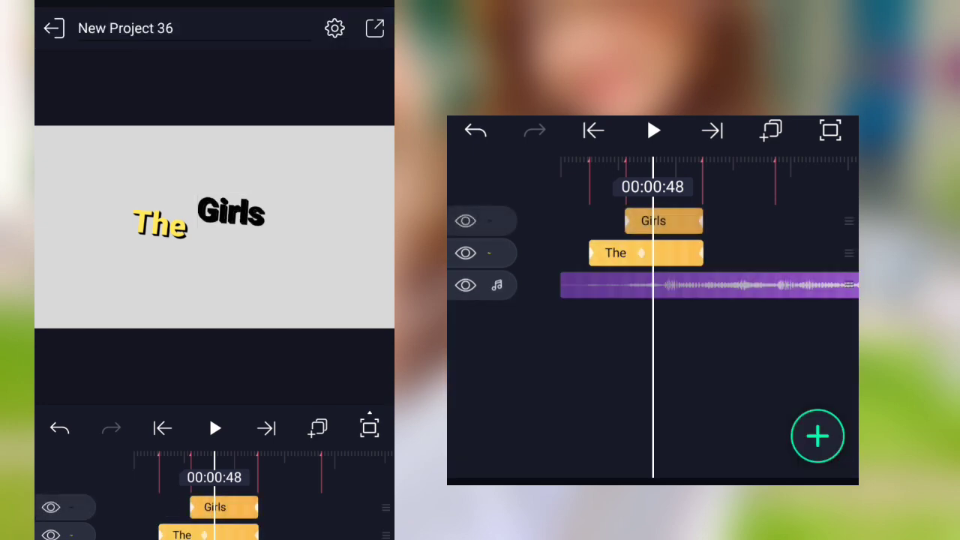
click(663, 221)
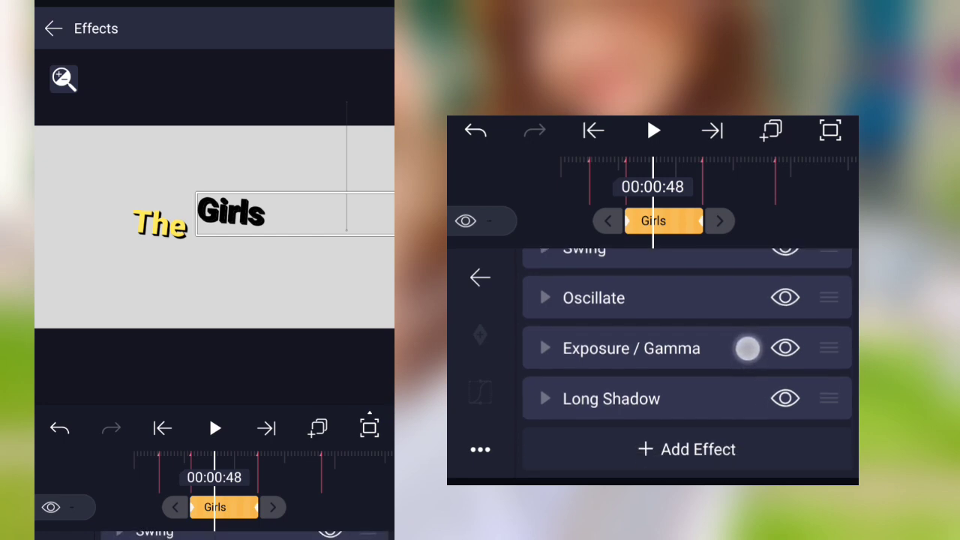
click(786, 399)
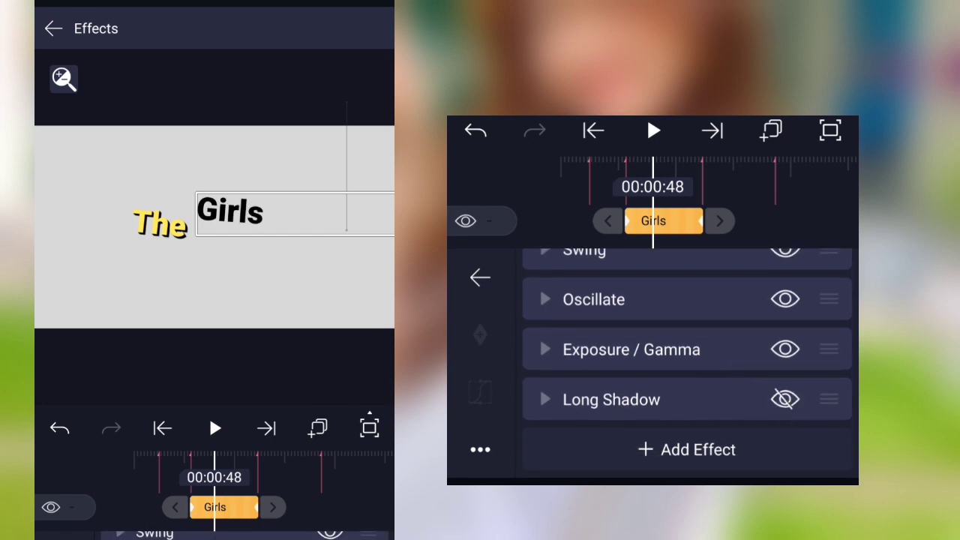
click(54, 27)
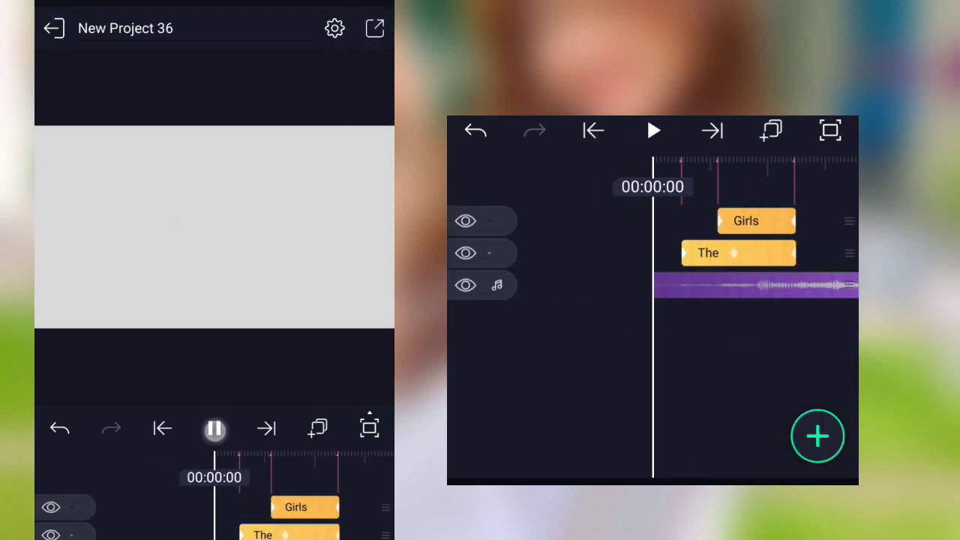
click(653, 129)
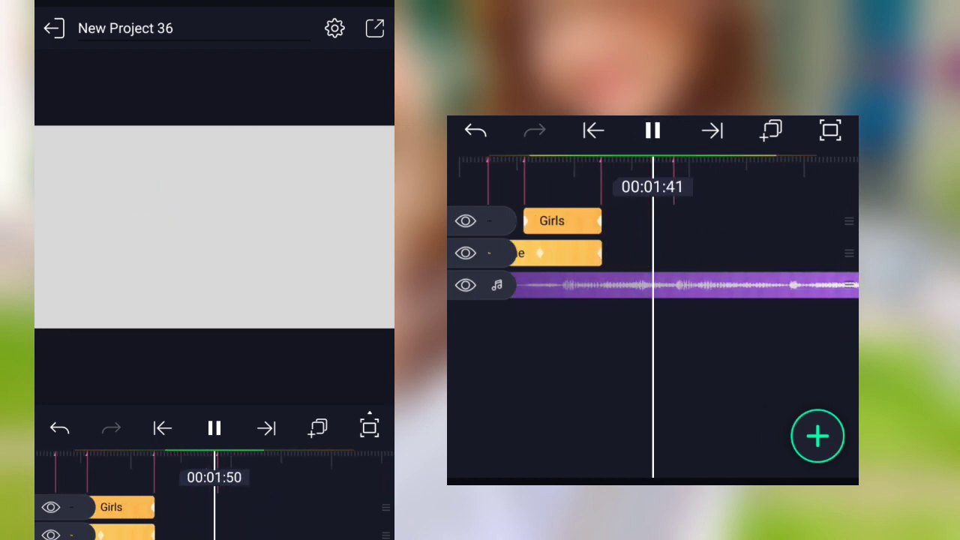
click(594, 129)
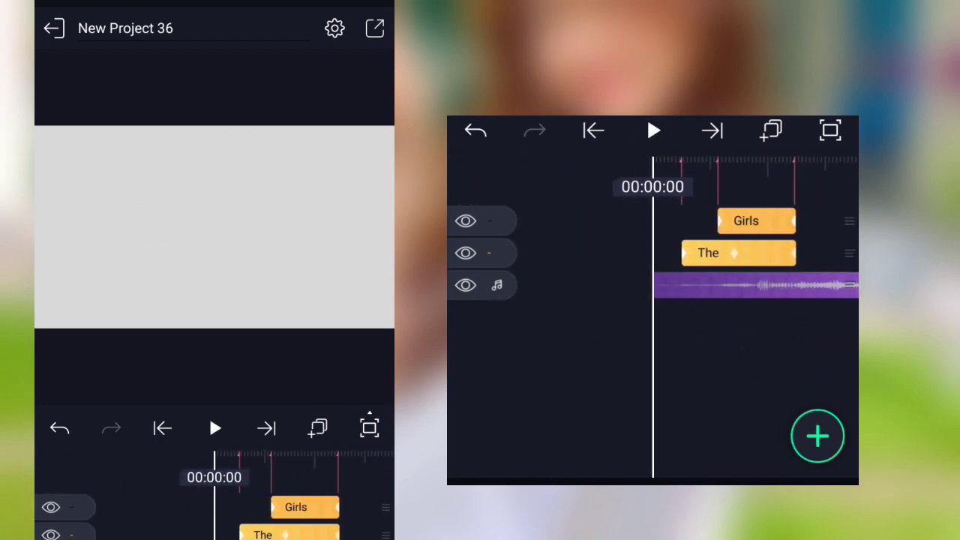
click(654, 129)
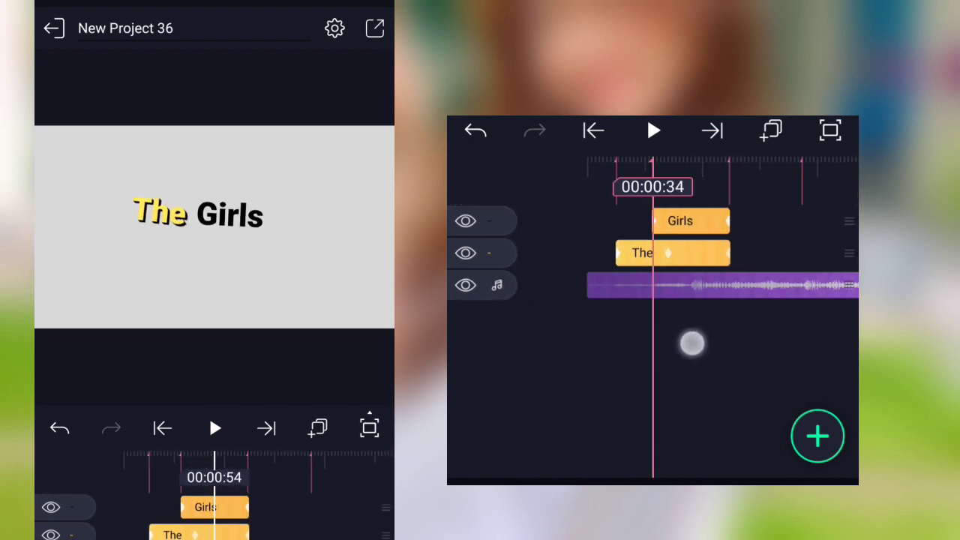
drag(690, 343, 632, 333)
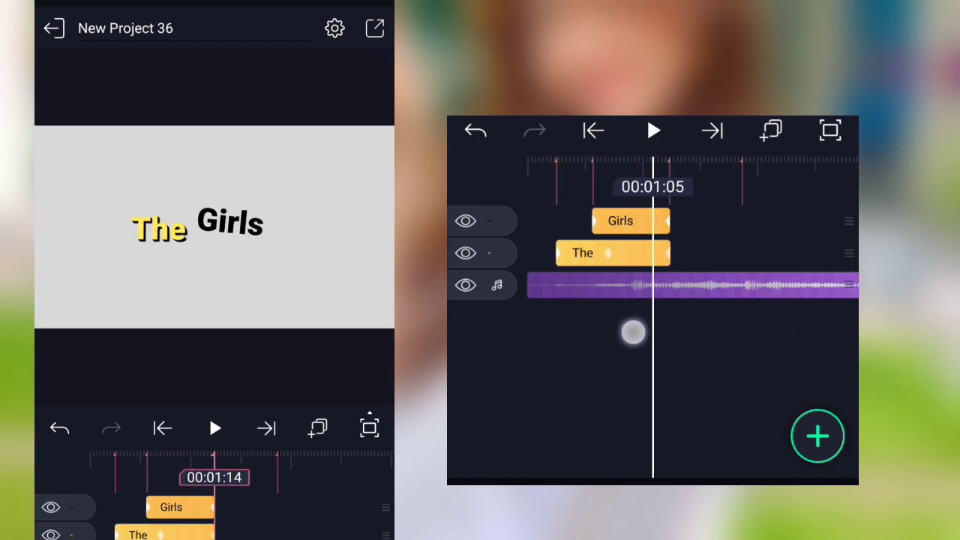